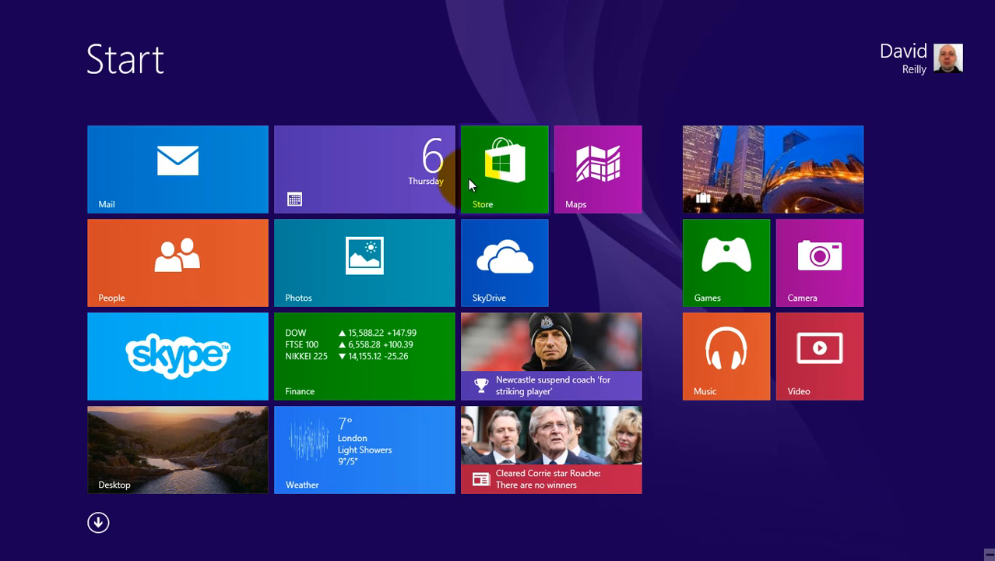
mouse_move(352, 320)
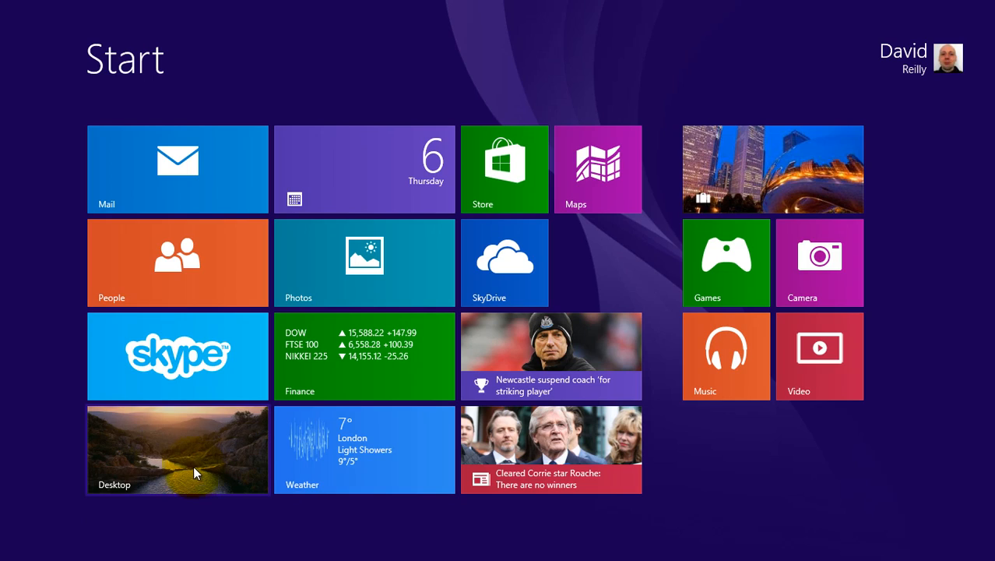
- Switch from the Start screen to the desktop via the Desktop tile
click(177, 448)
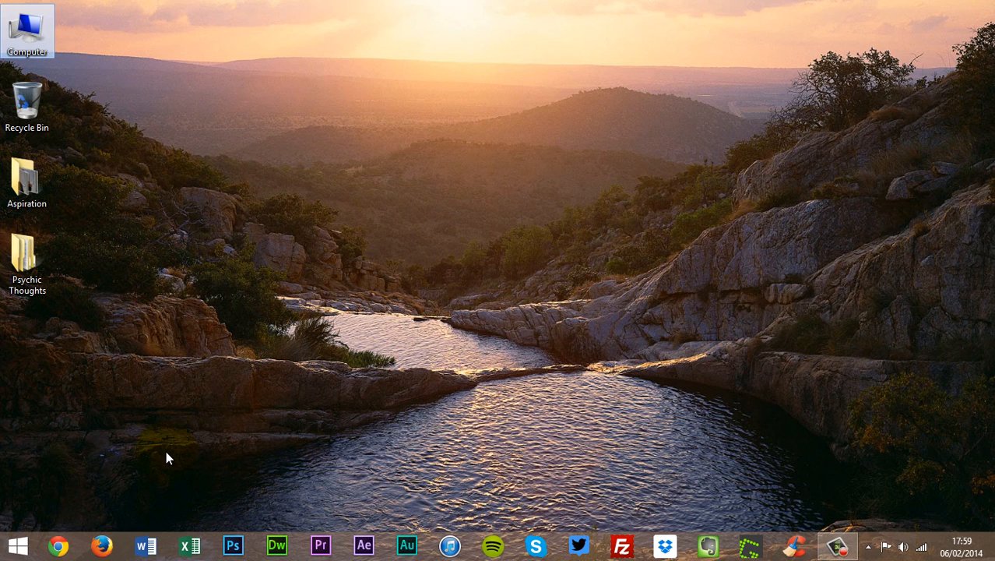
mouse_move(215, 480)
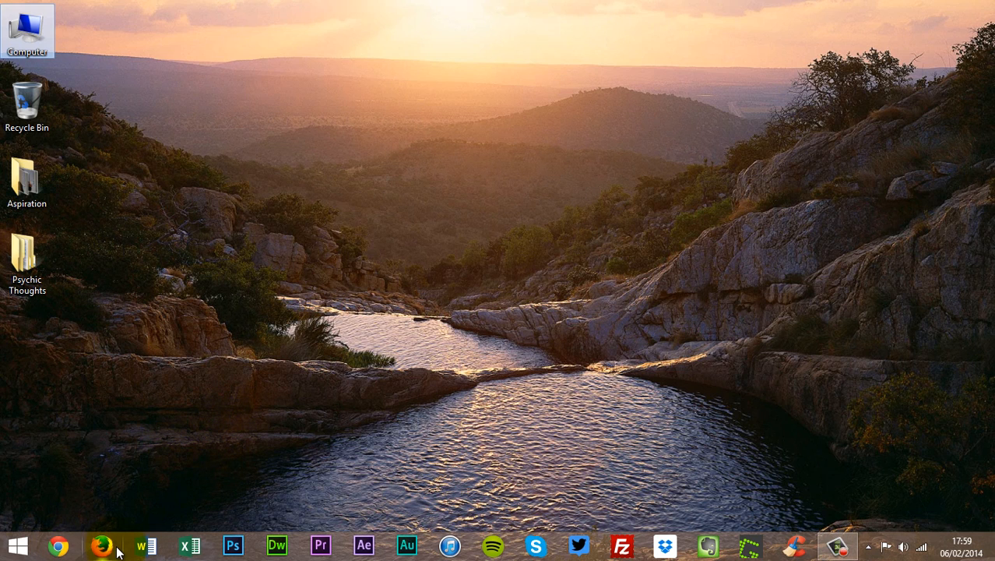
mouse_move(344, 553)
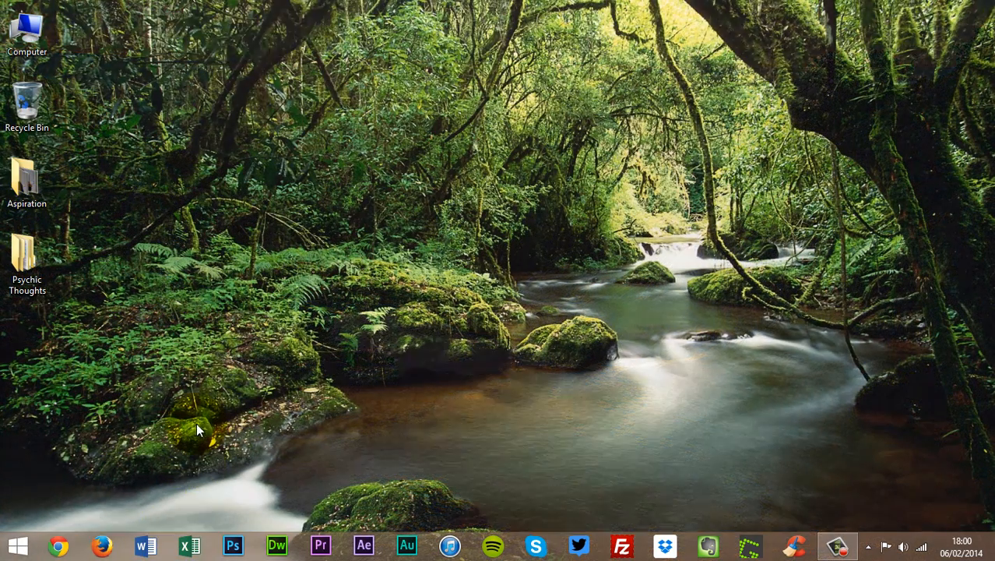
mouse_move(404, 332)
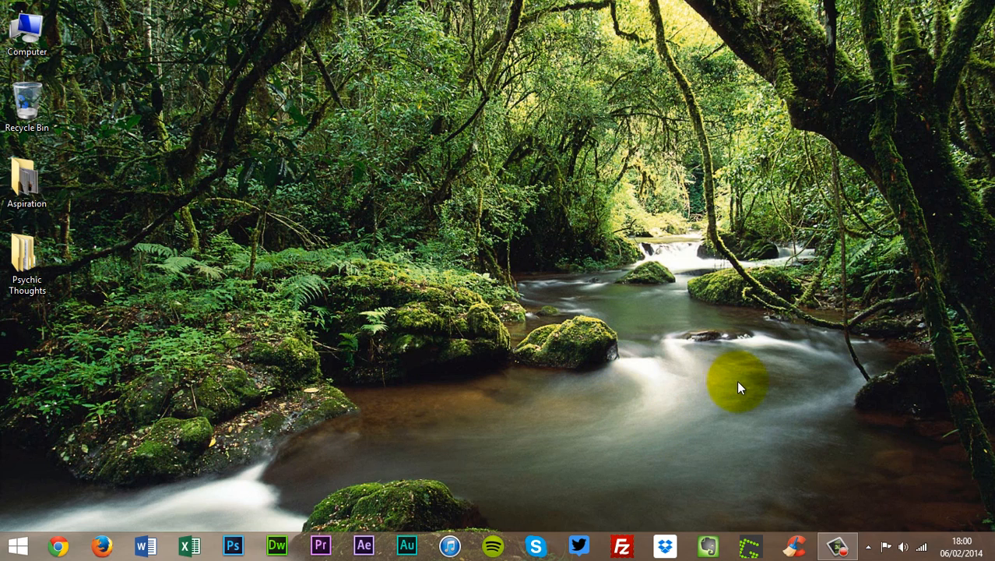
mouse_move(304, 428)
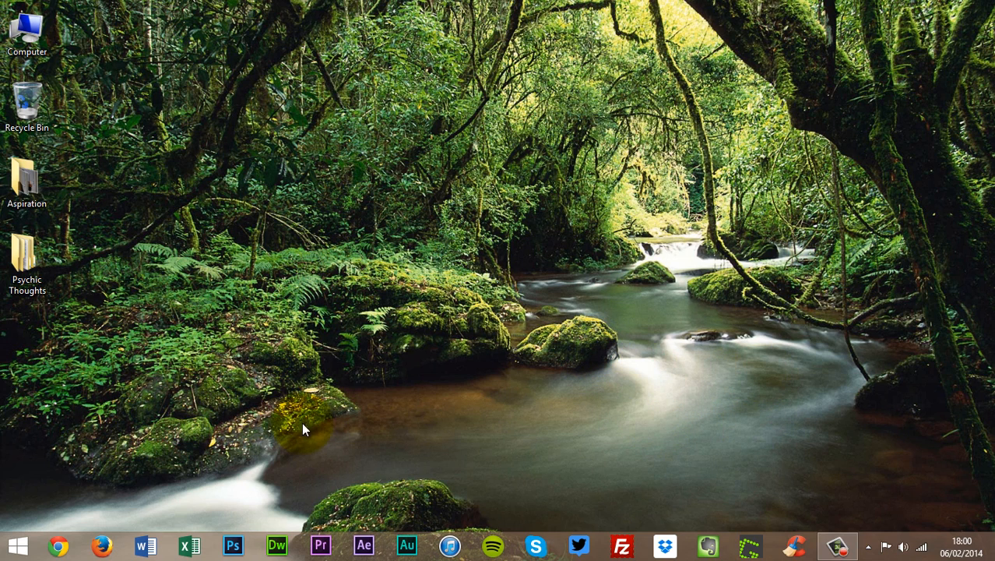
mouse_move(442, 338)
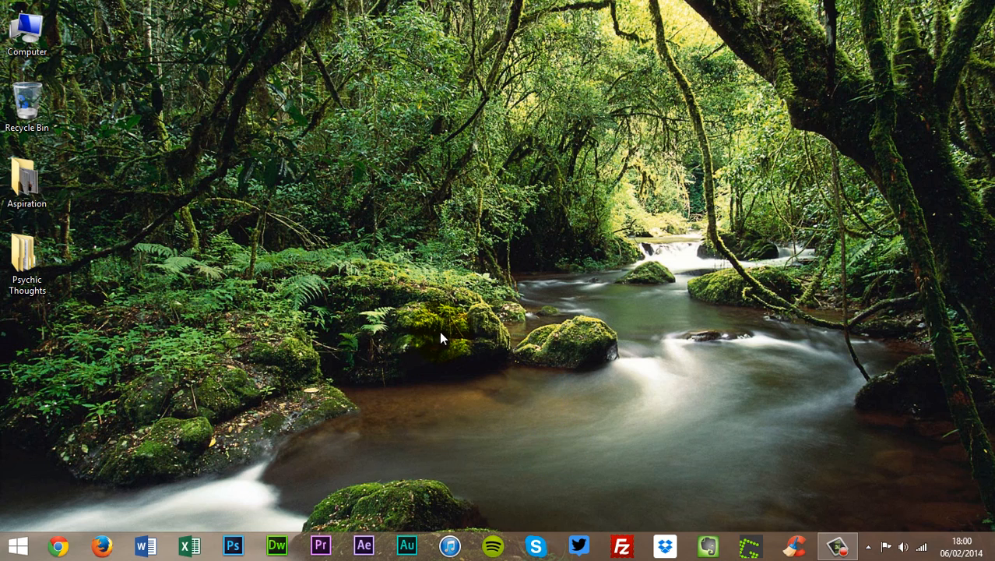
mouse_move(542, 361)
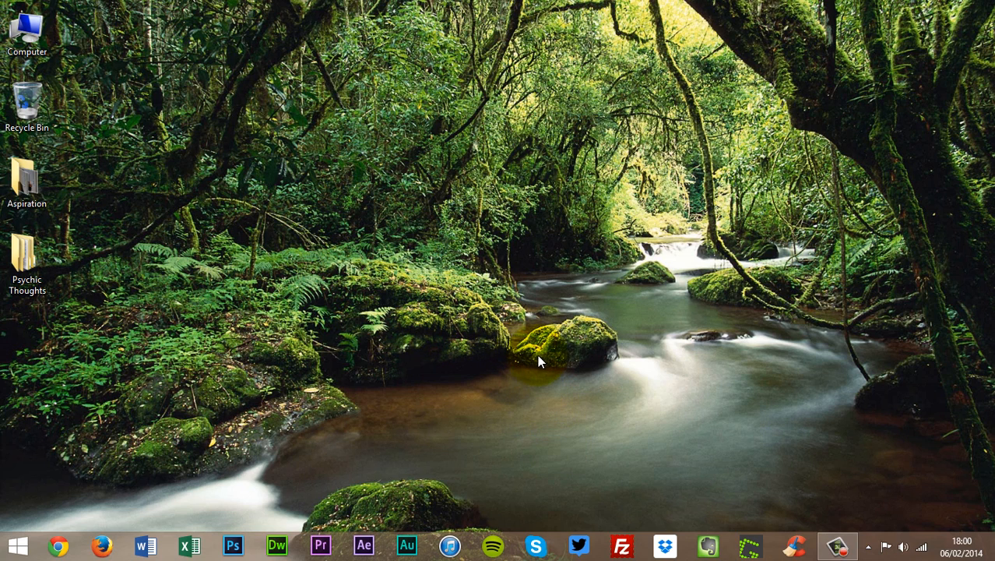
mouse_move(429, 274)
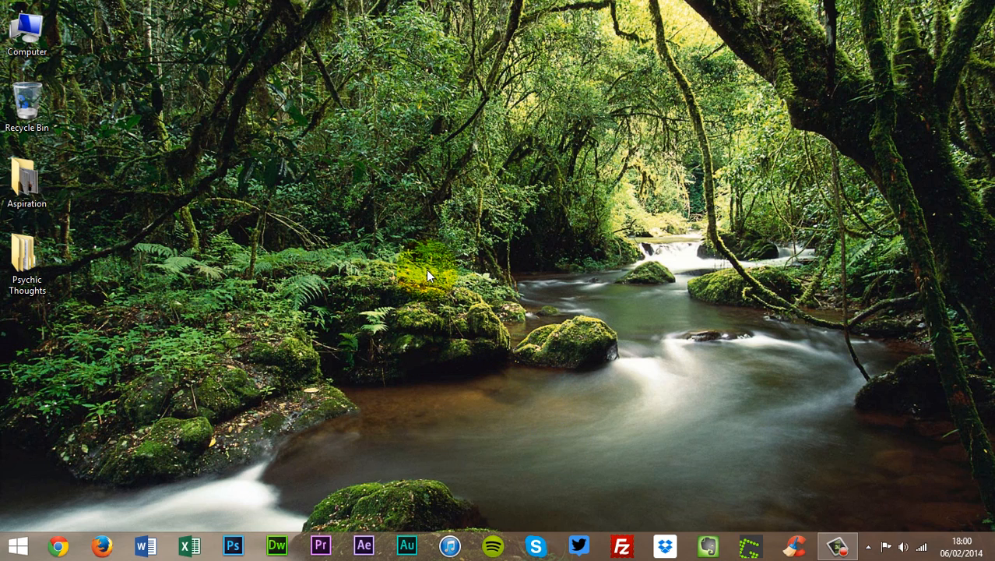
mouse_move(771, 536)
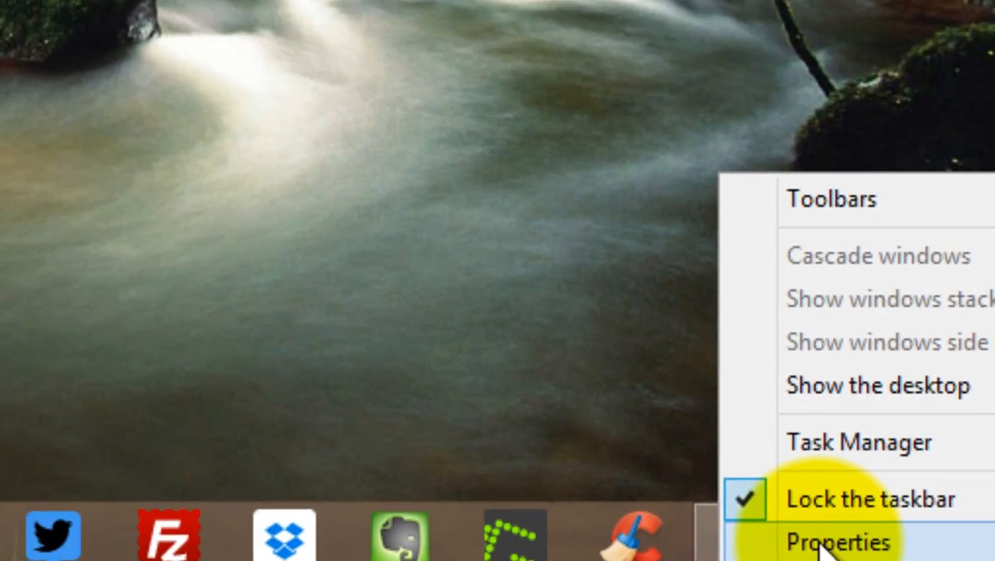
- In Taskbar and Navigation properties, turn on going to the desktop instead of Start at sign-in
click(839, 540)
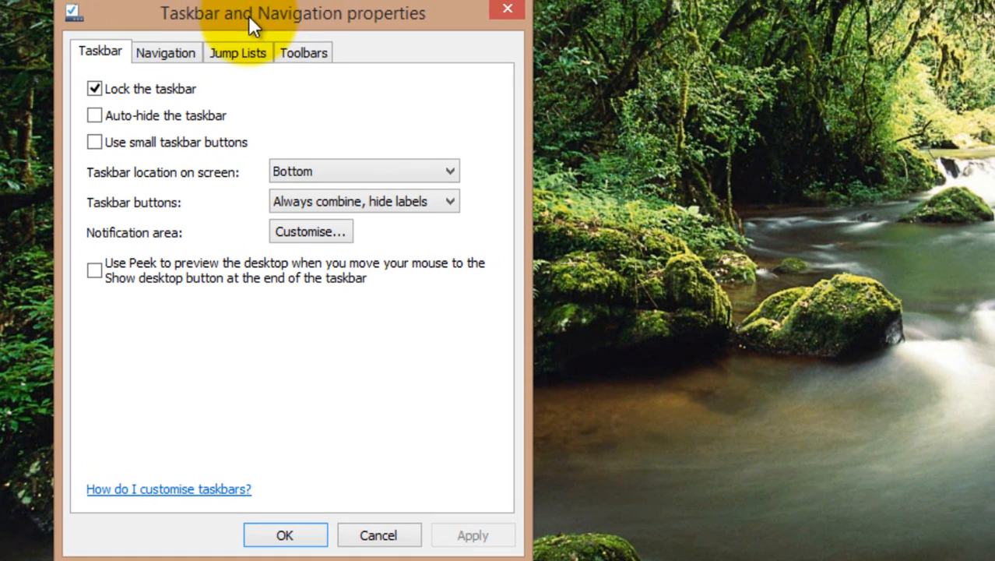
mouse_move(408, 106)
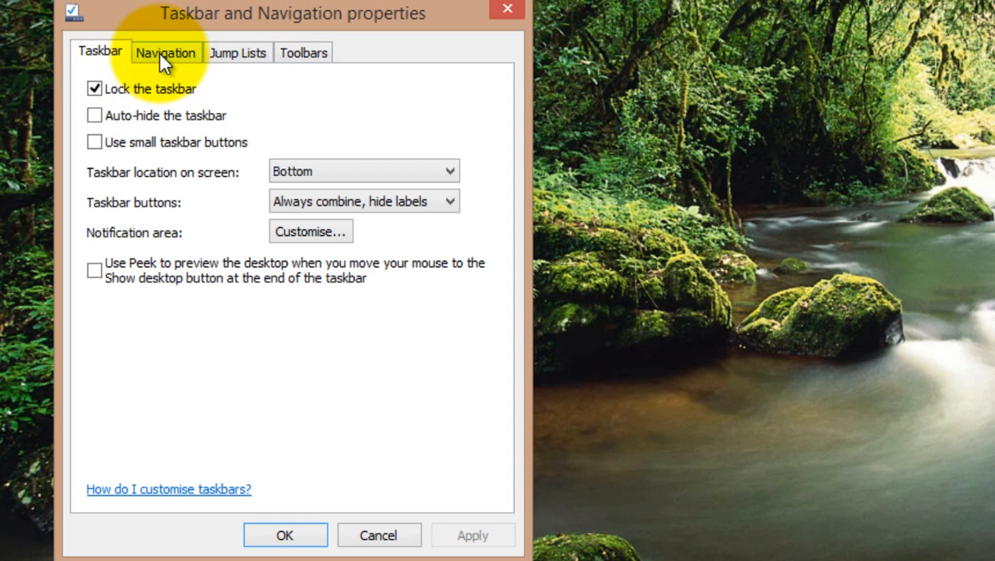
click(165, 53)
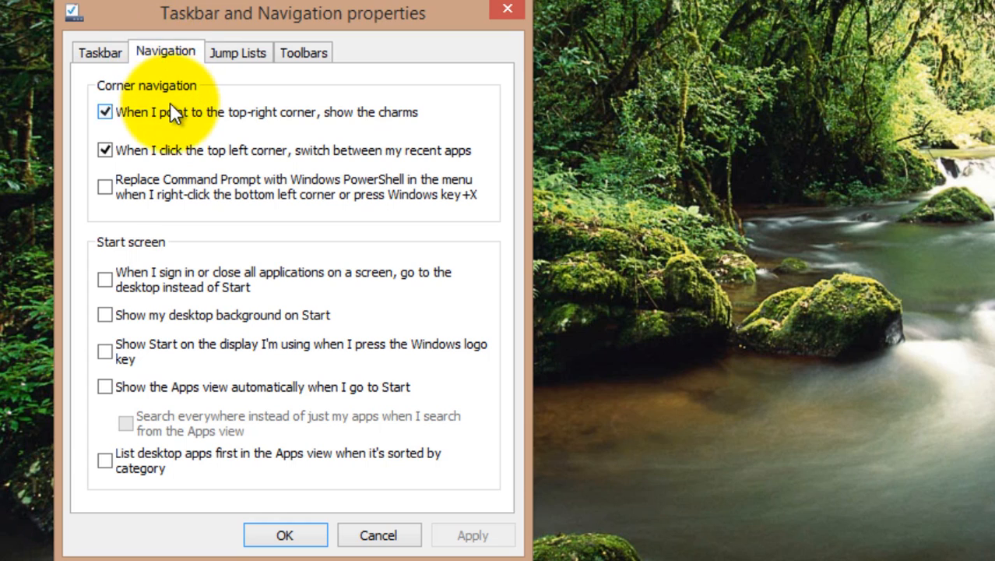
mouse_move(160, 256)
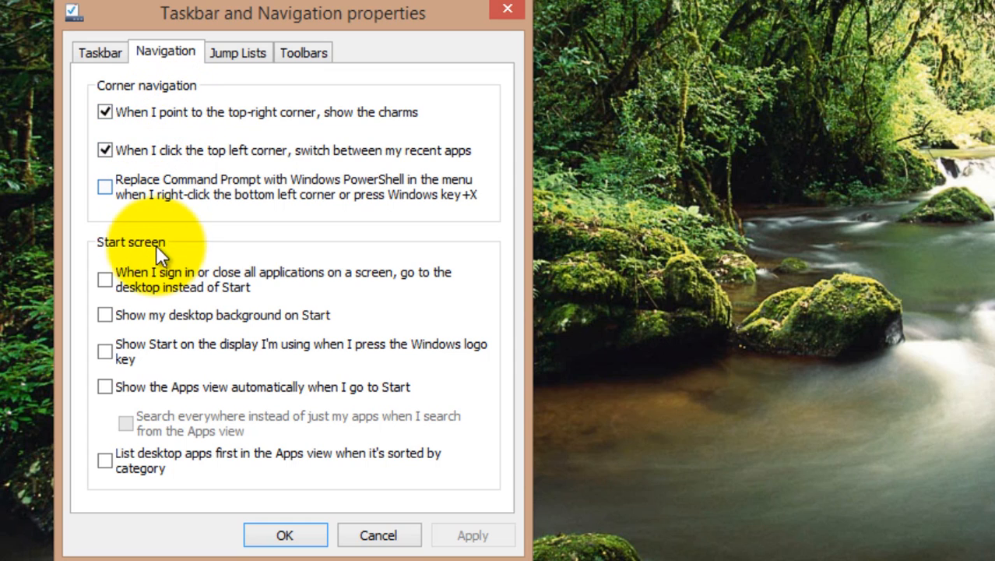
mouse_move(273, 246)
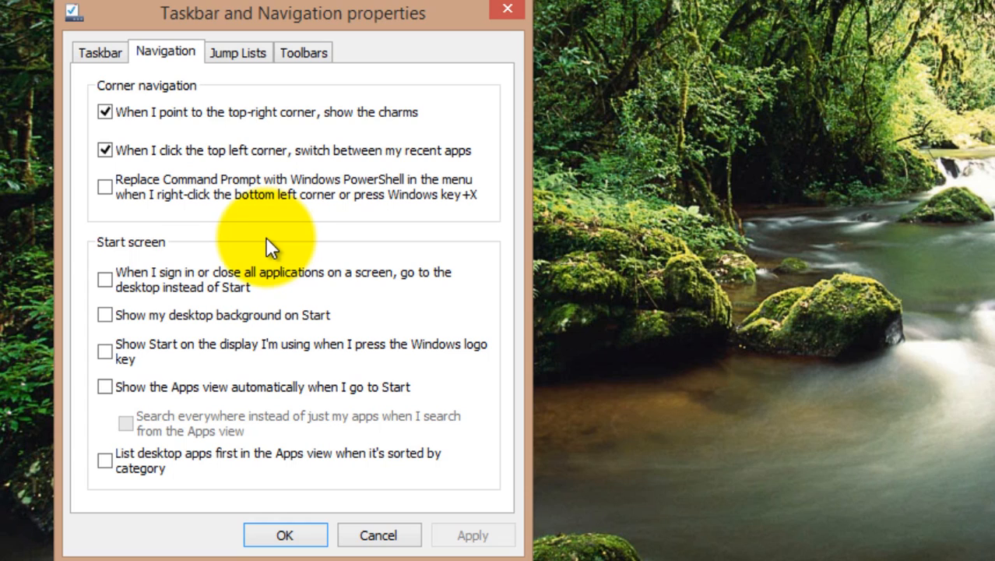
mouse_move(246, 261)
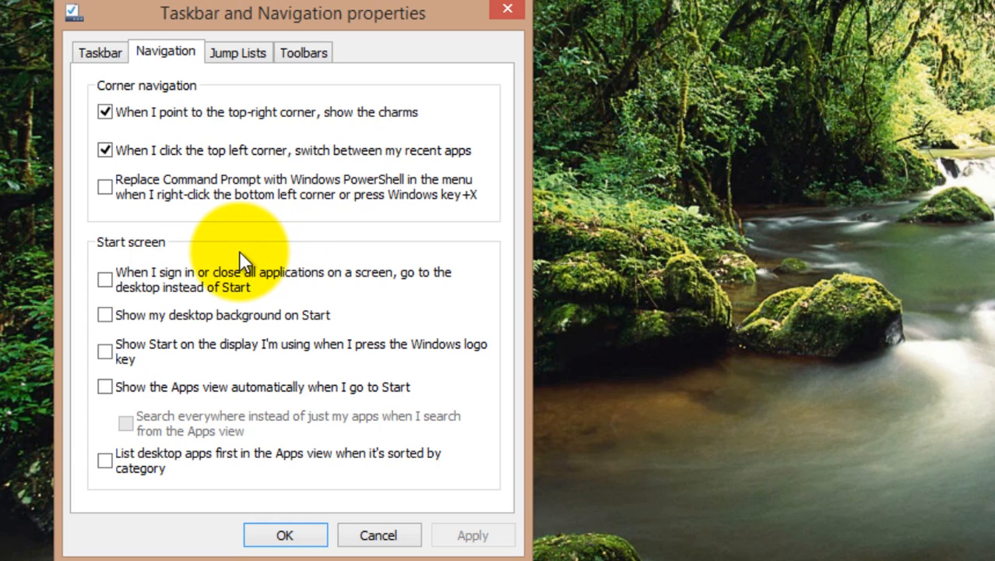
mouse_move(234, 262)
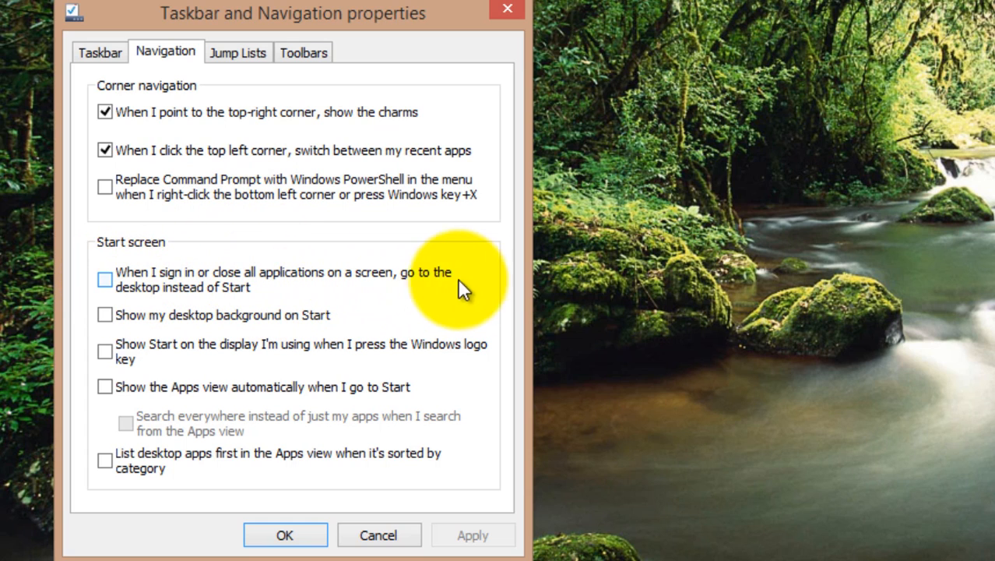
mouse_move(218, 293)
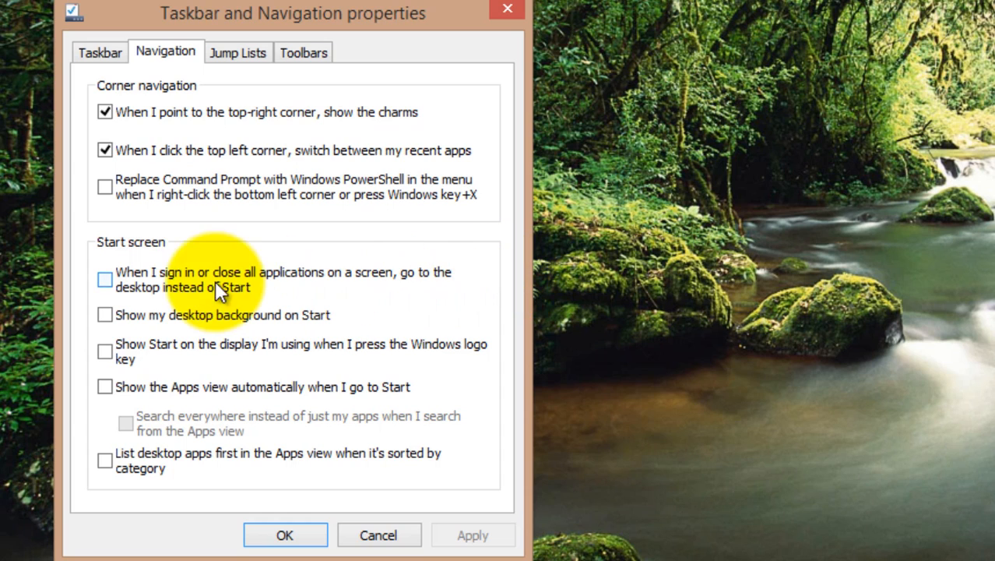
click(105, 279)
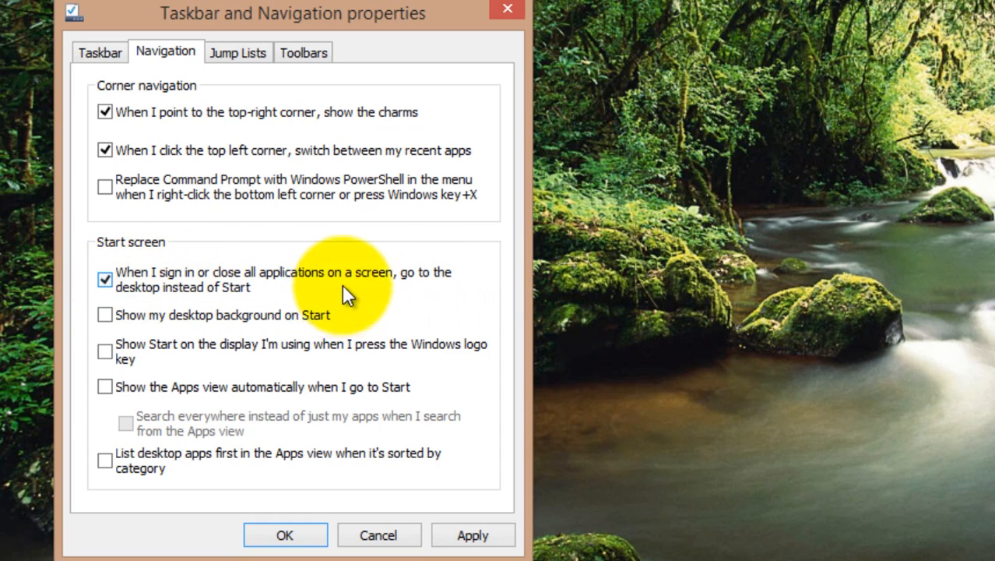
mouse_move(359, 288)
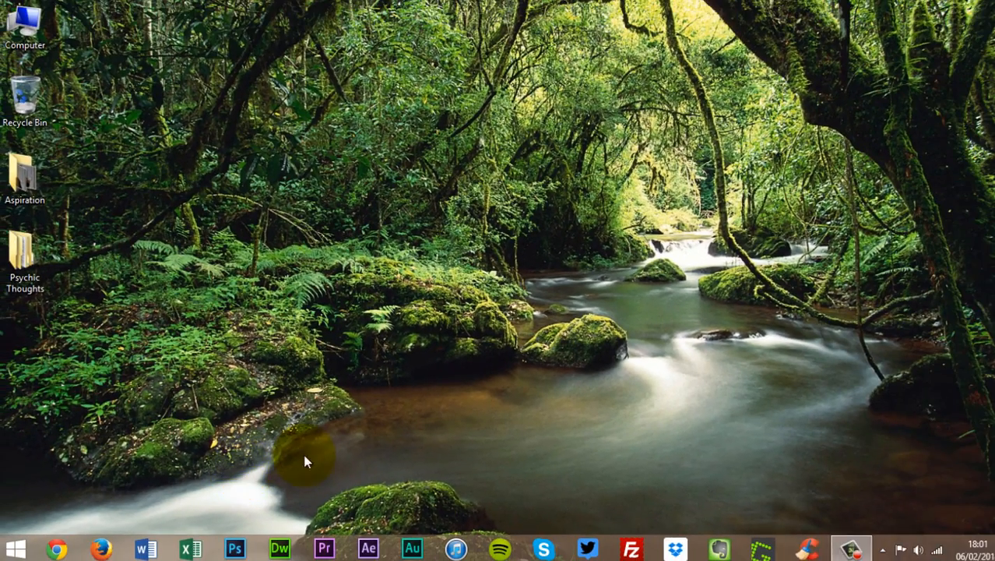
right_click(865, 545)
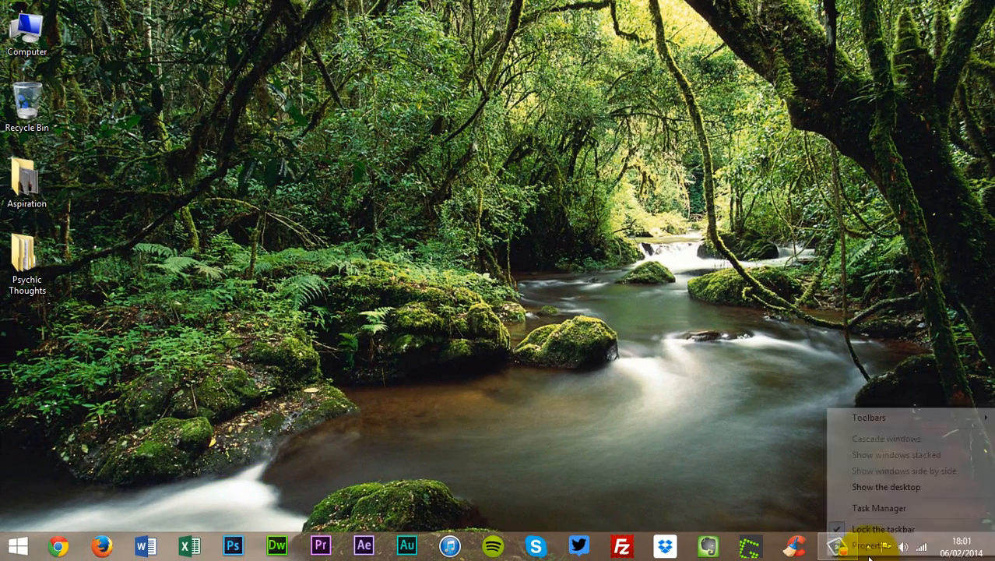
click(869, 545)
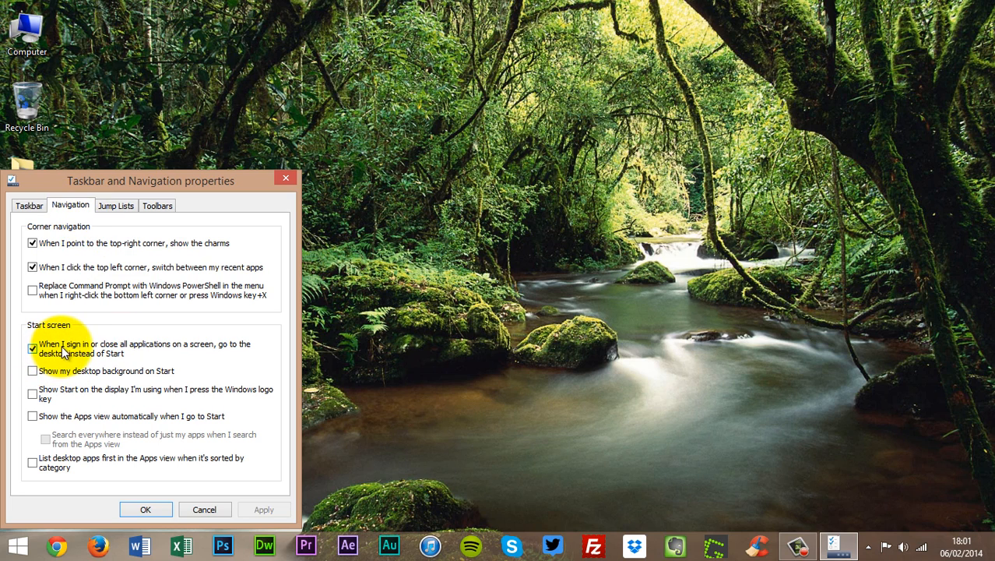
mouse_move(177, 316)
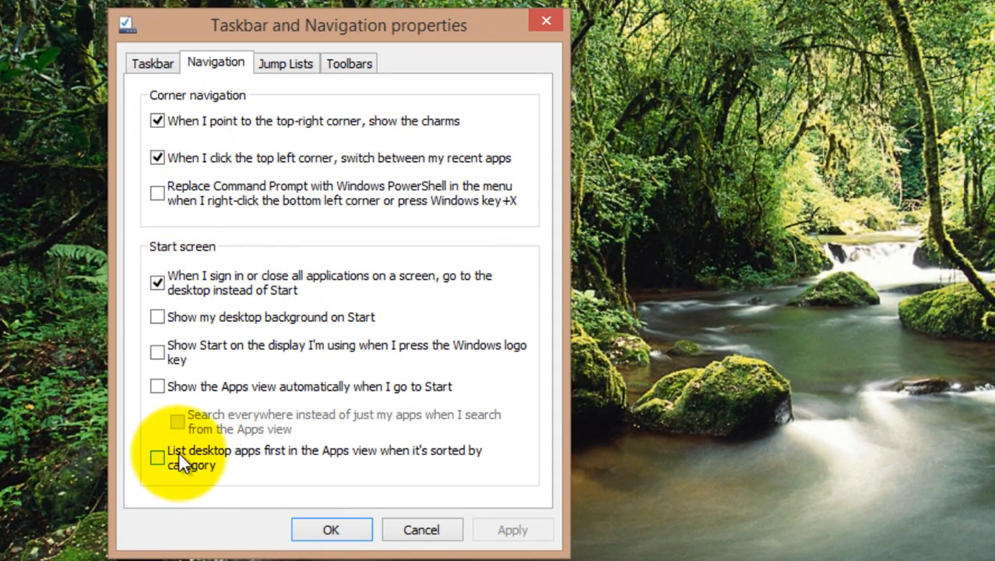
mouse_move(156, 464)
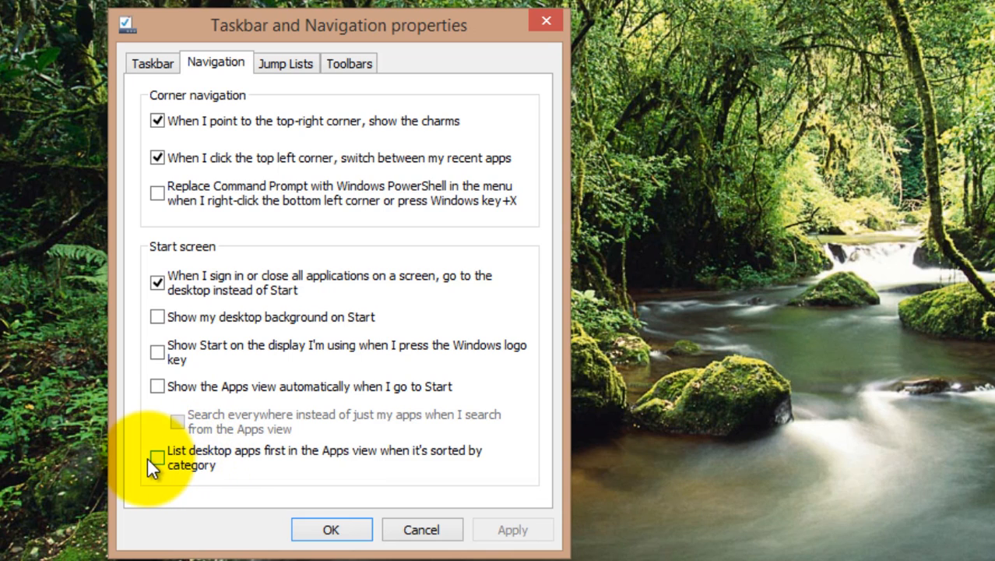
mouse_move(259, 483)
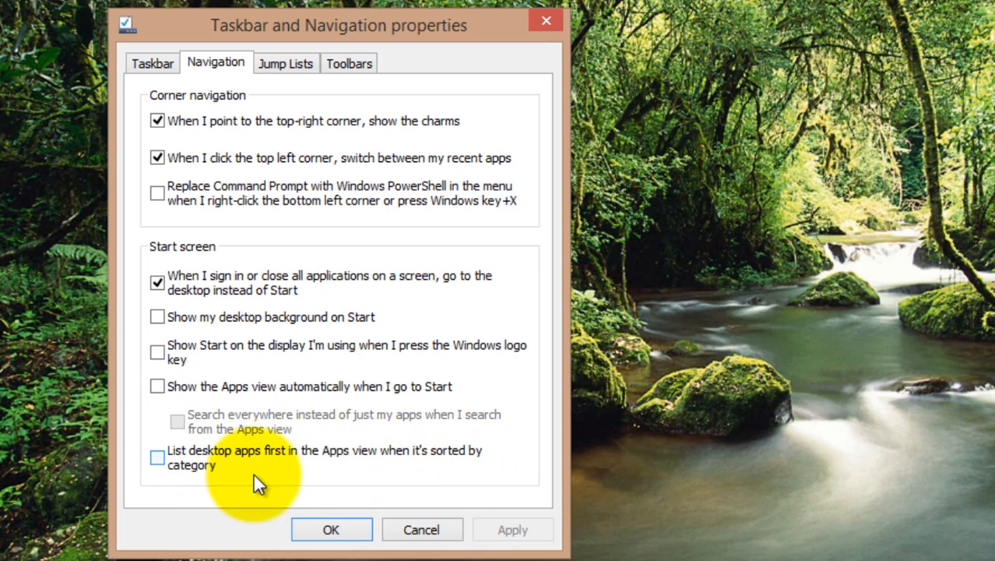
mouse_move(366, 475)
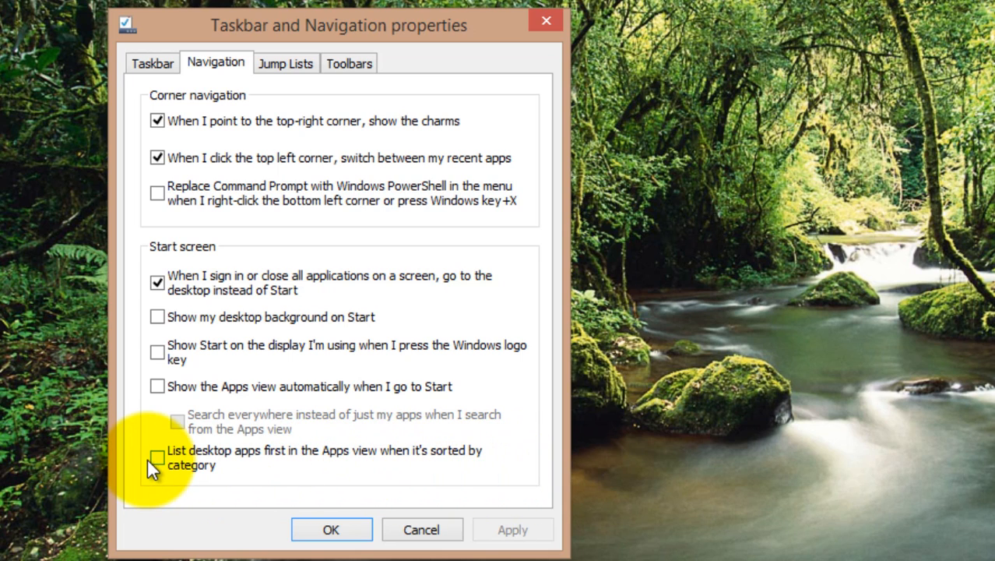
click(156, 458)
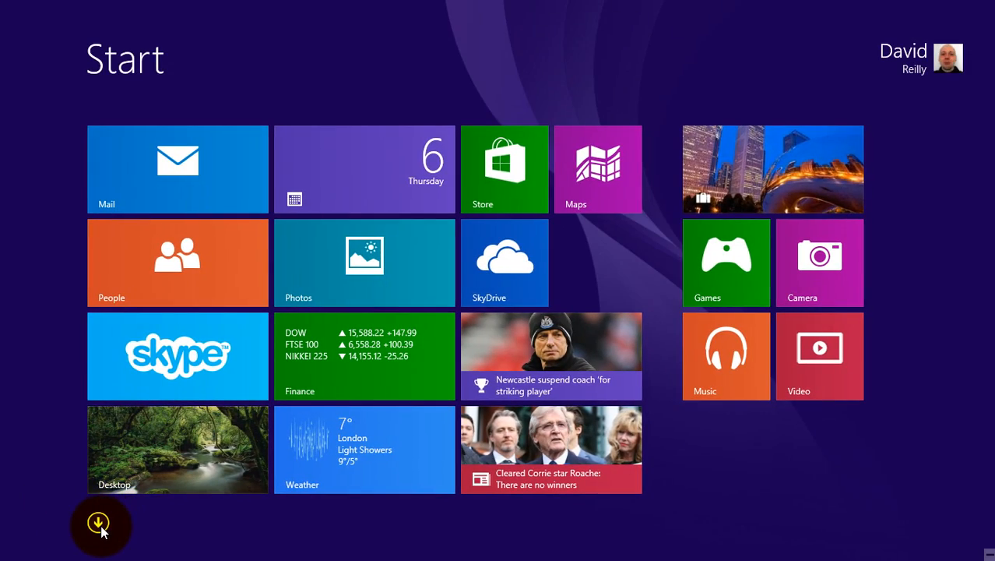
- Return to the desktop from Start and bring up the taskbar and navigation properties
click(100, 522)
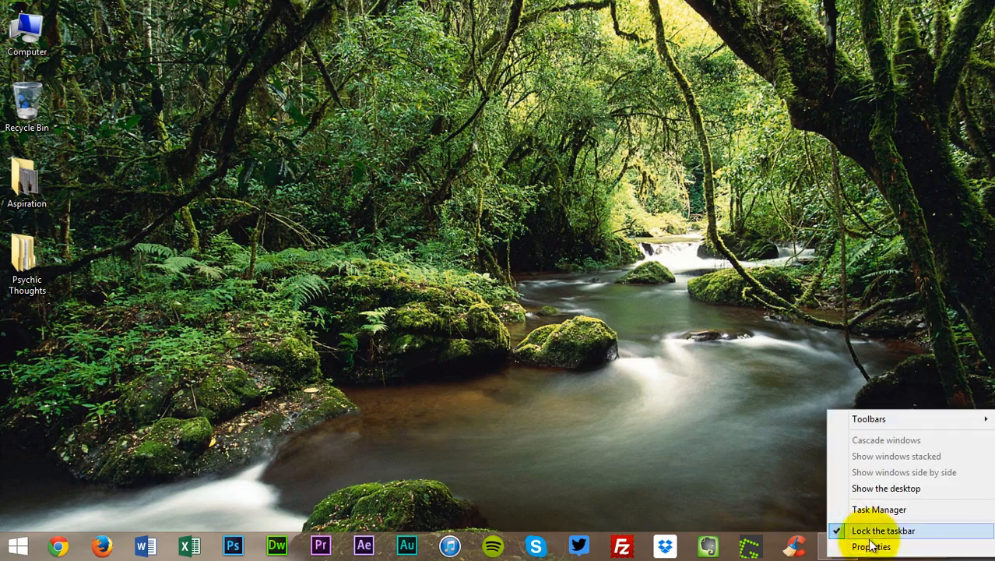
click(871, 545)
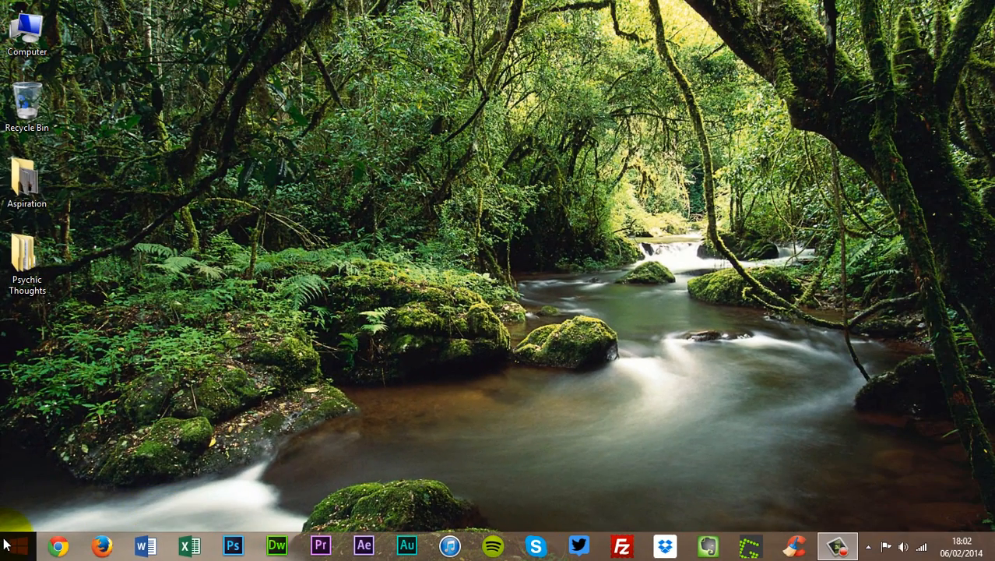
- Check the Apps view lists desktop apps first, then reopen the Navigation properties showing it ticked
click(9, 545)
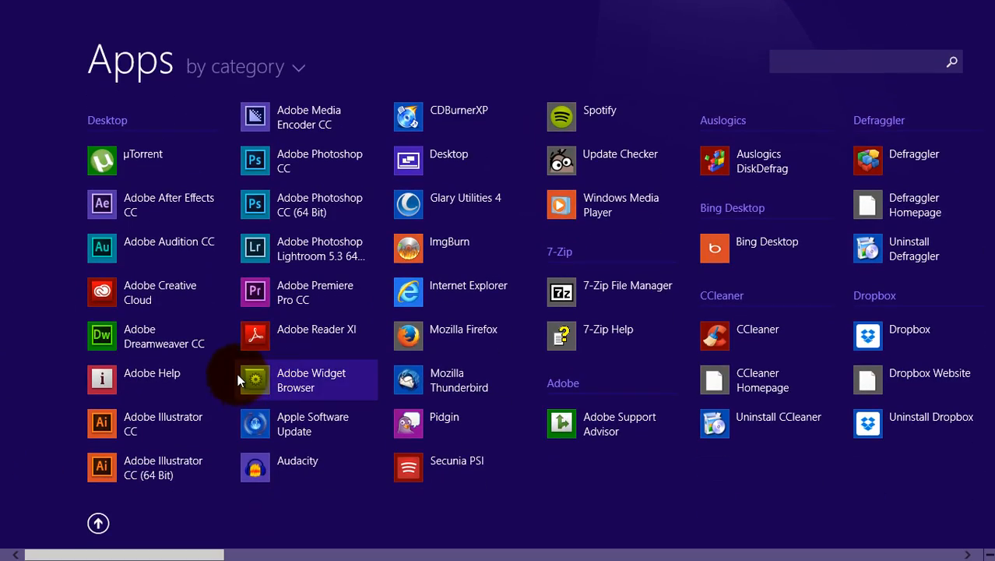
mouse_move(382, 210)
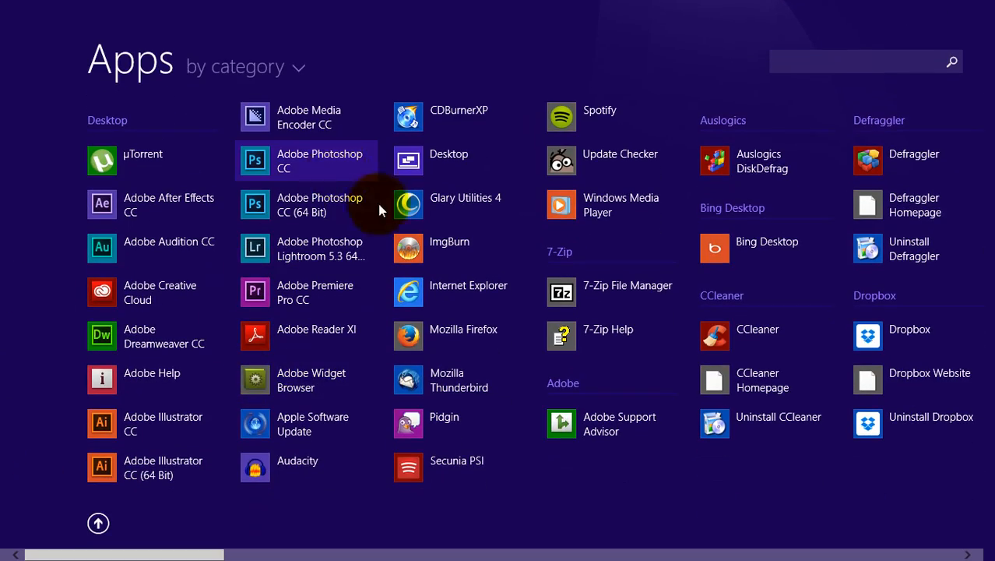
mouse_move(460, 204)
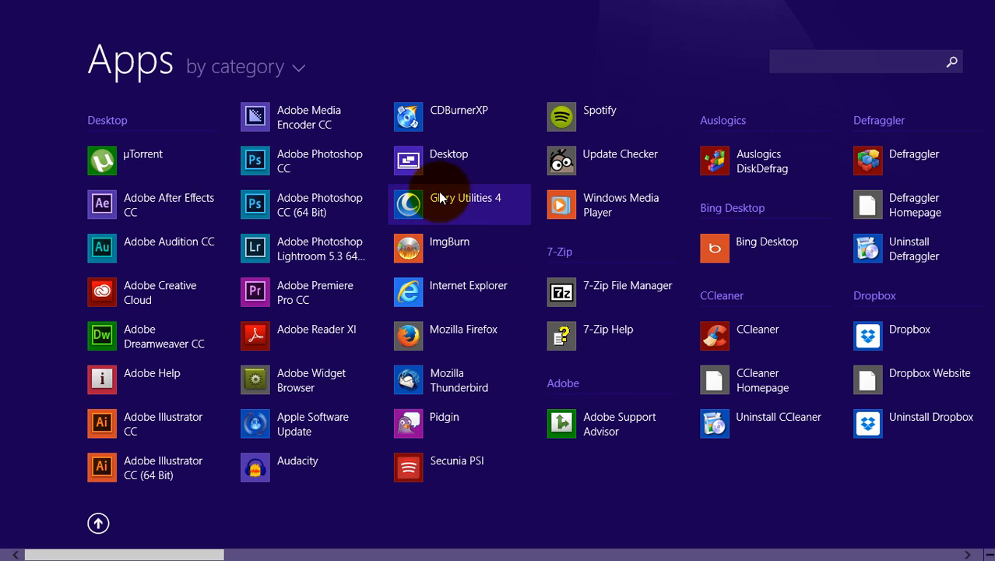
mouse_move(200, 468)
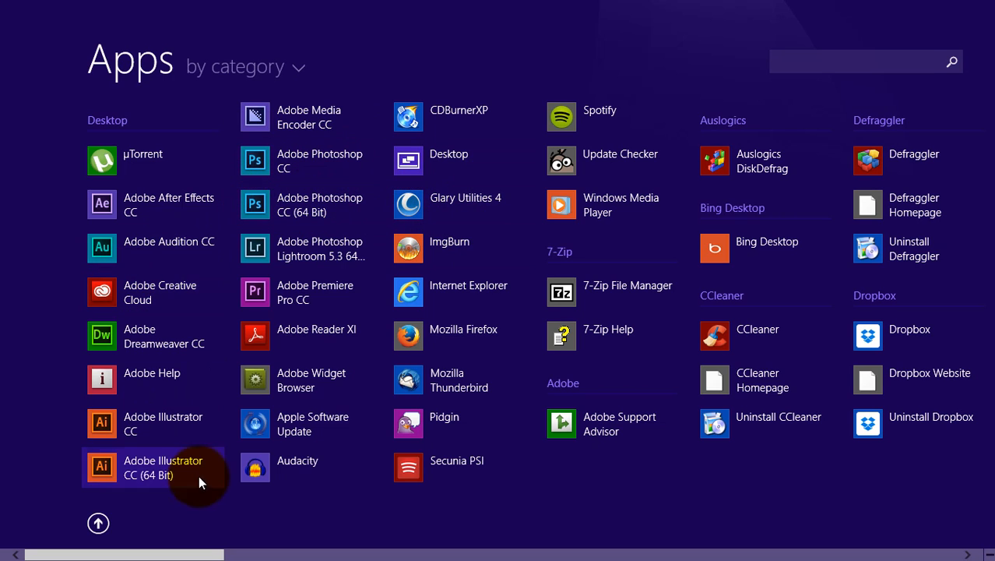
mouse_move(40, 314)
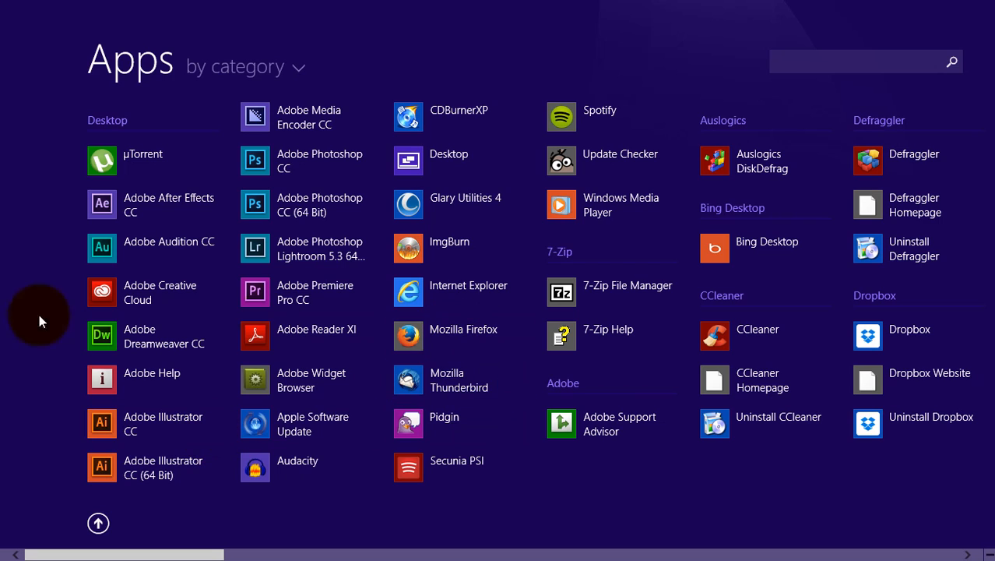
mouse_move(3, 444)
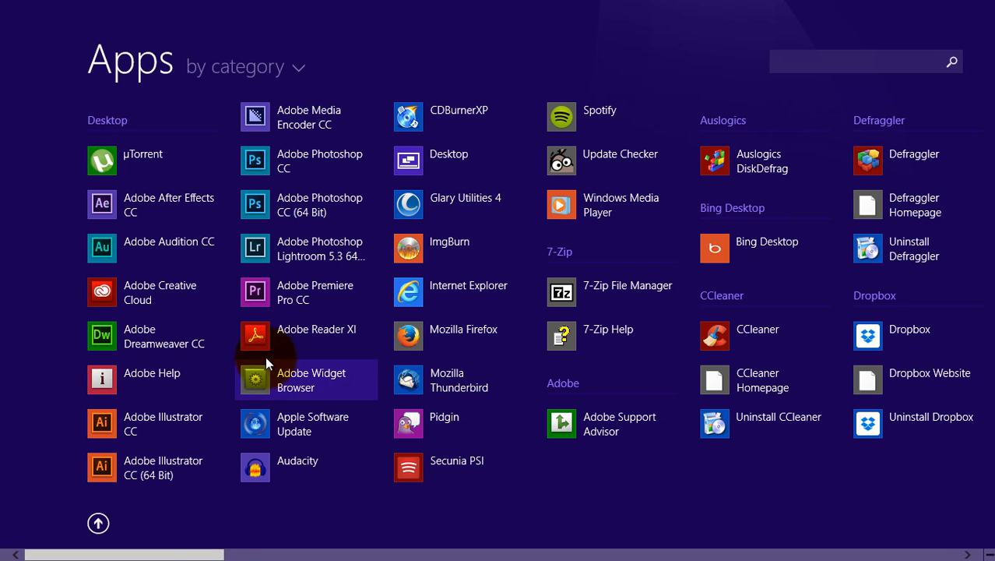
mouse_move(248, 554)
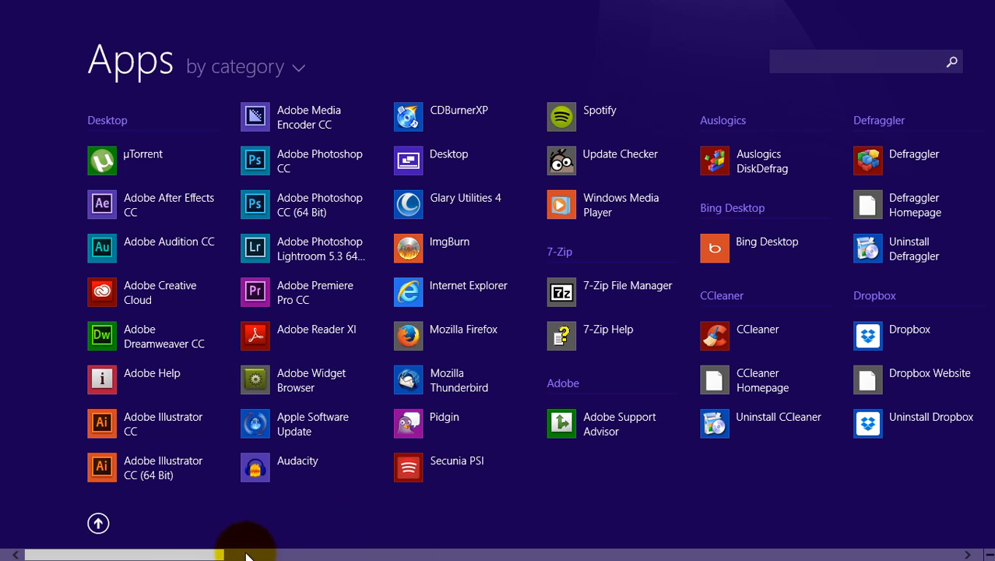
drag(246, 554, 195, 554)
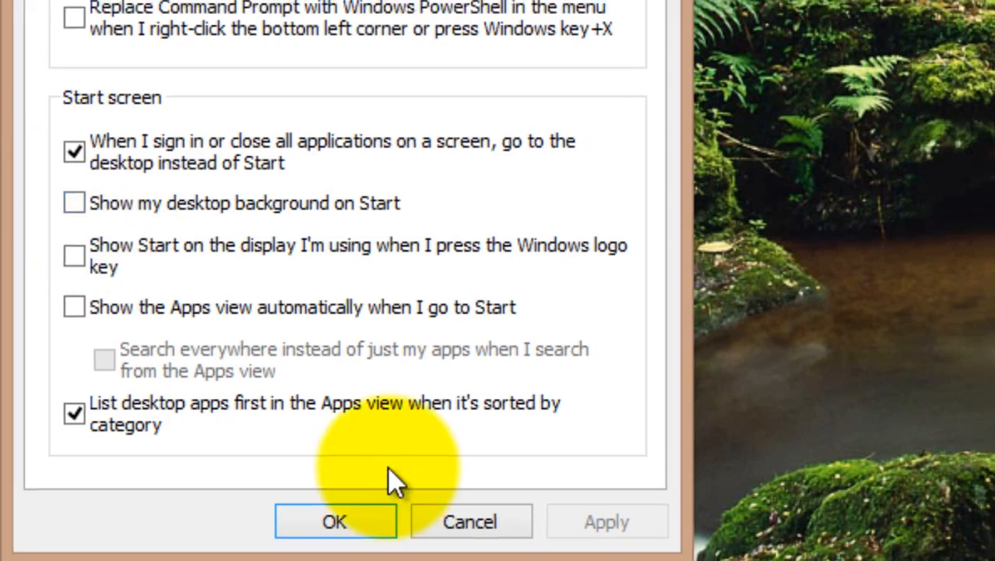
- Confirm the navigation settings with OK and go to the desktop from Start
click(334, 520)
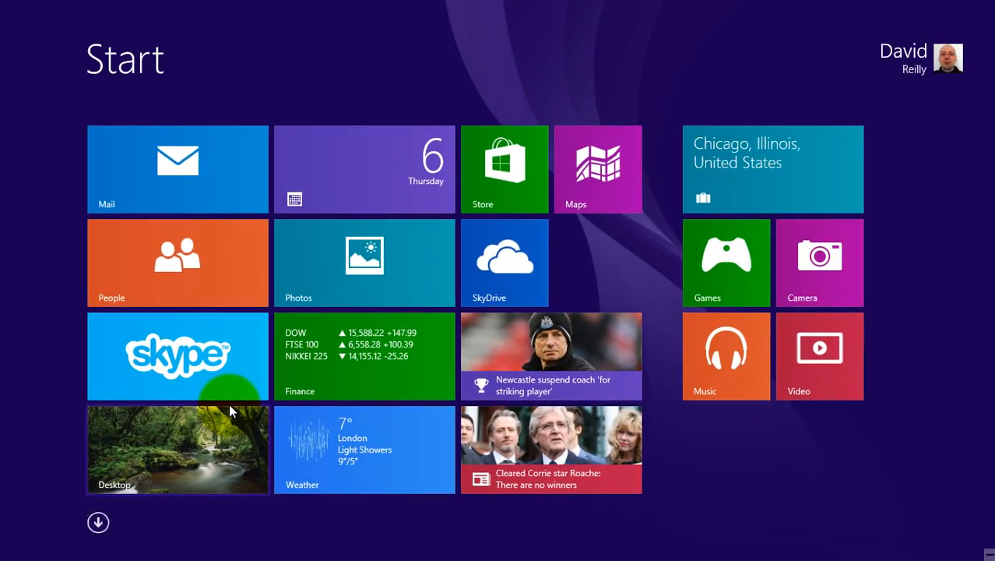
mouse_move(199, 446)
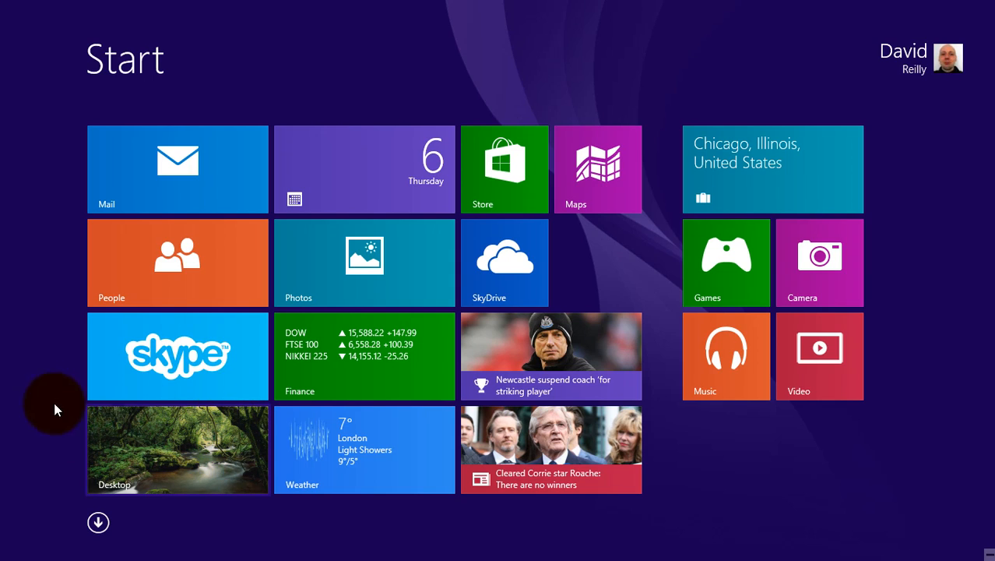
mouse_move(947, 291)
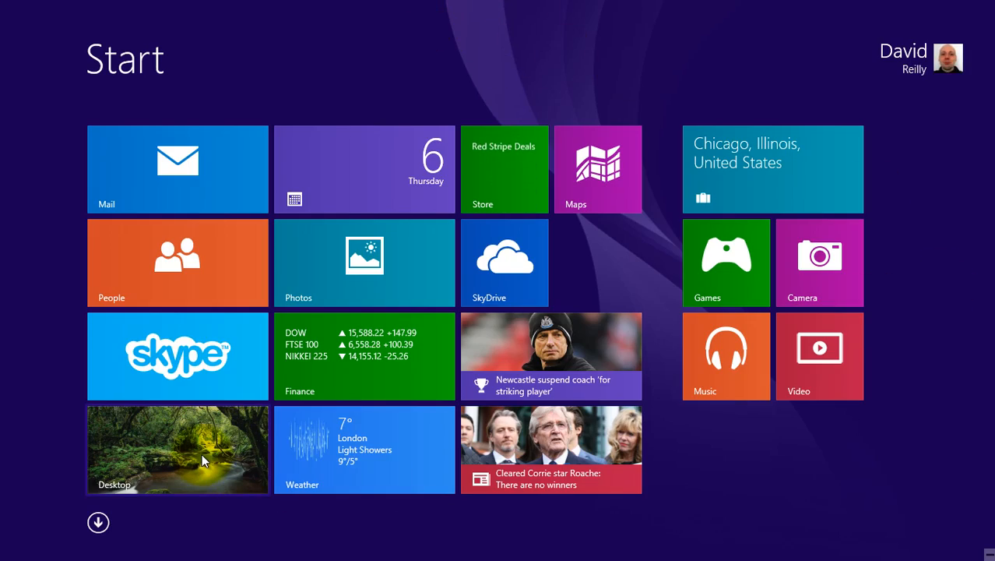
click(178, 449)
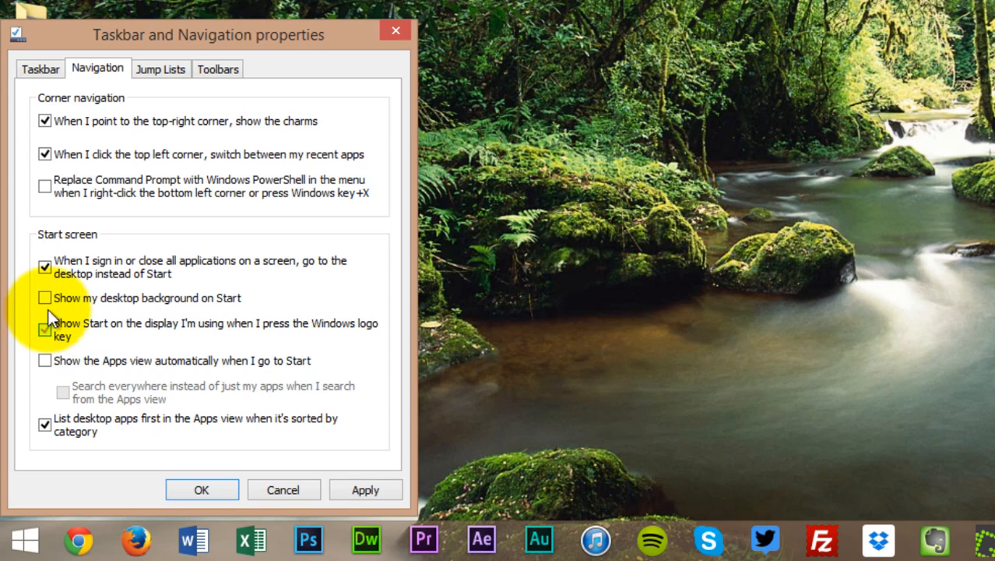
- Turn on showing the desktop background on Start, confirm it, and return to the desktop
click(43, 330)
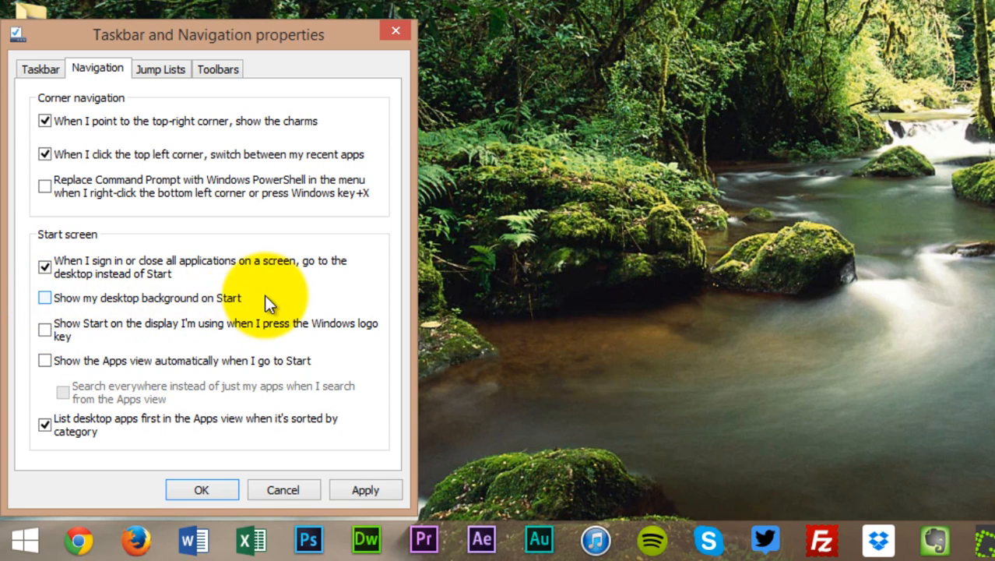
click(45, 297)
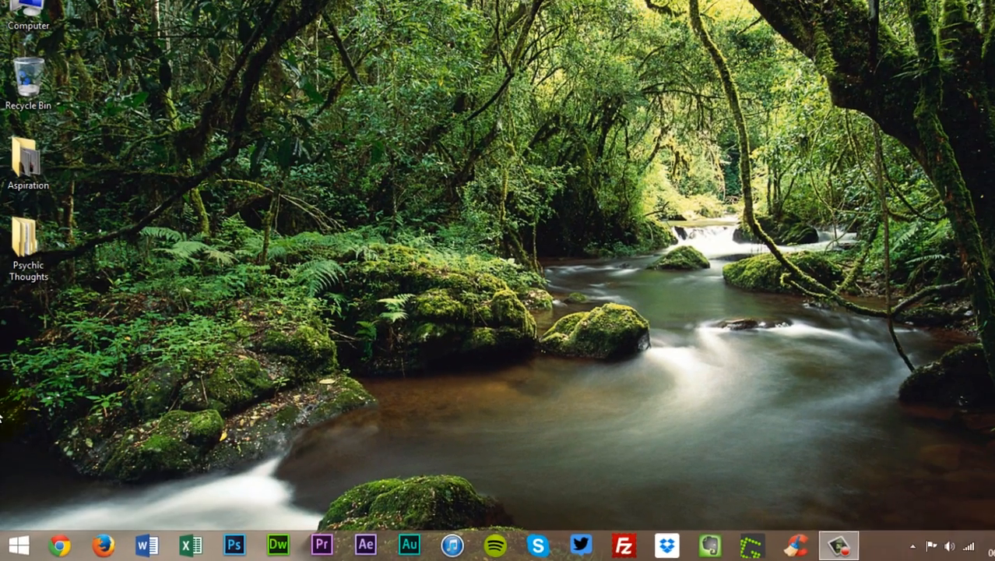
click(15, 545)
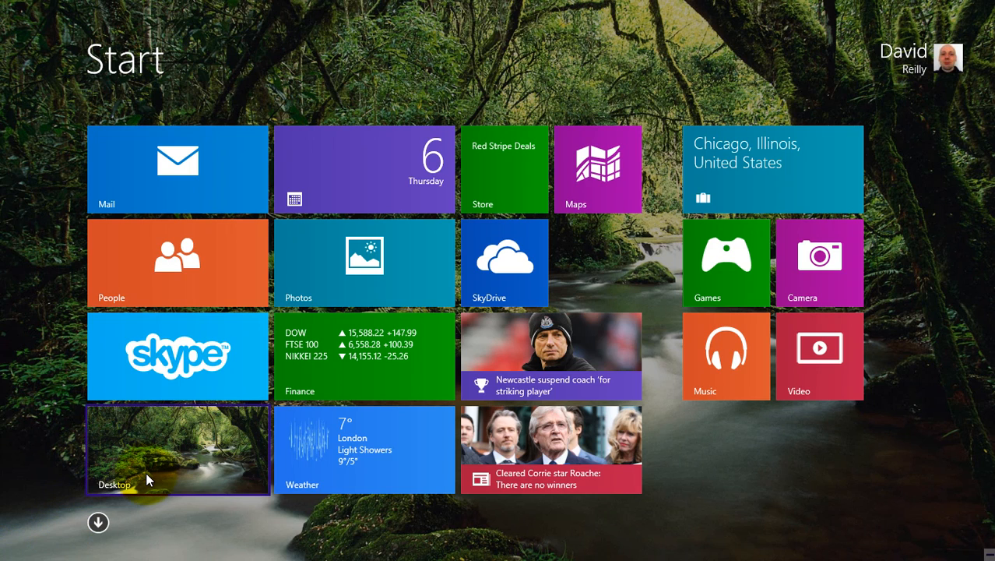
click(178, 448)
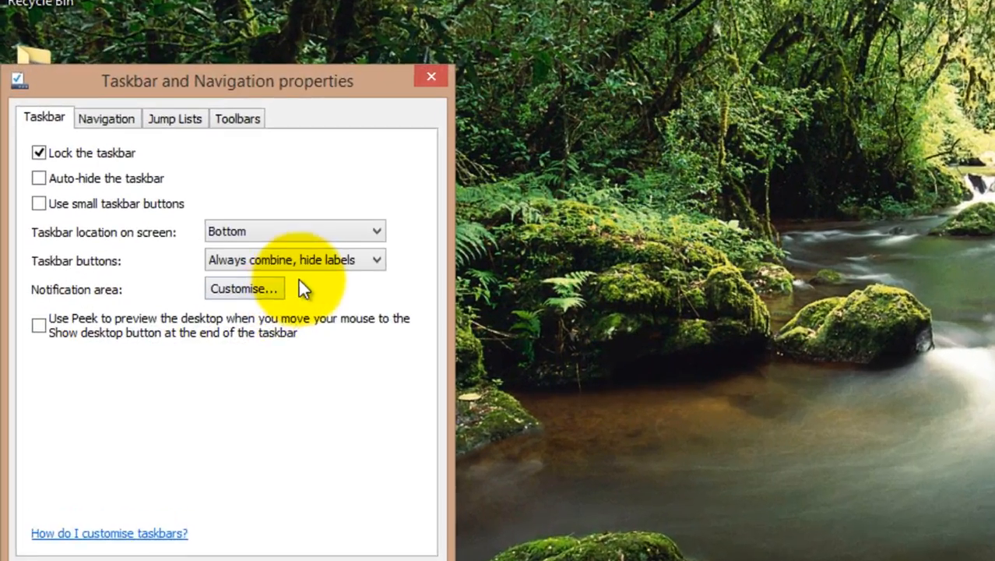
- Set Start to show the Apps view automatically and save the setting
click(106, 118)
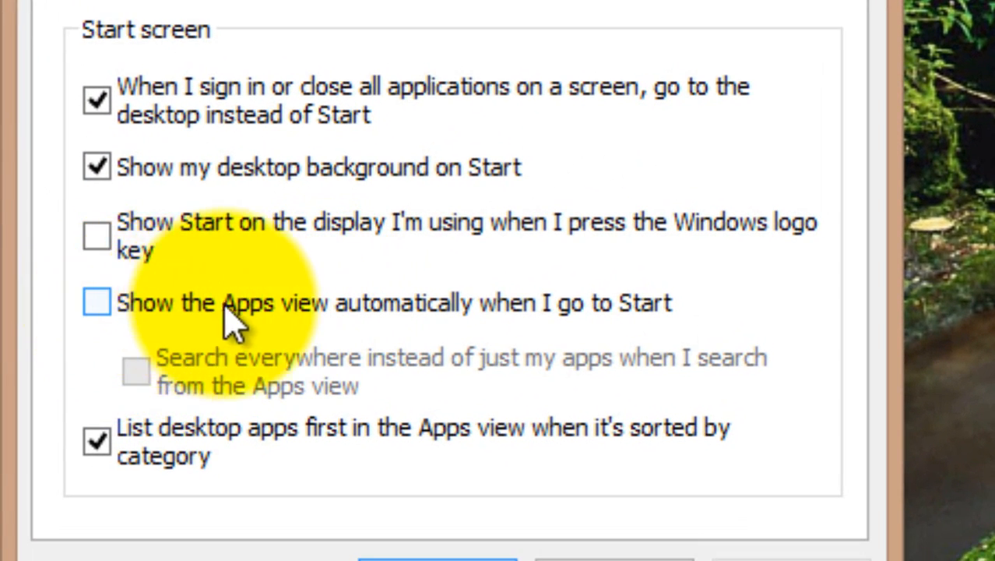
mouse_move(708, 327)
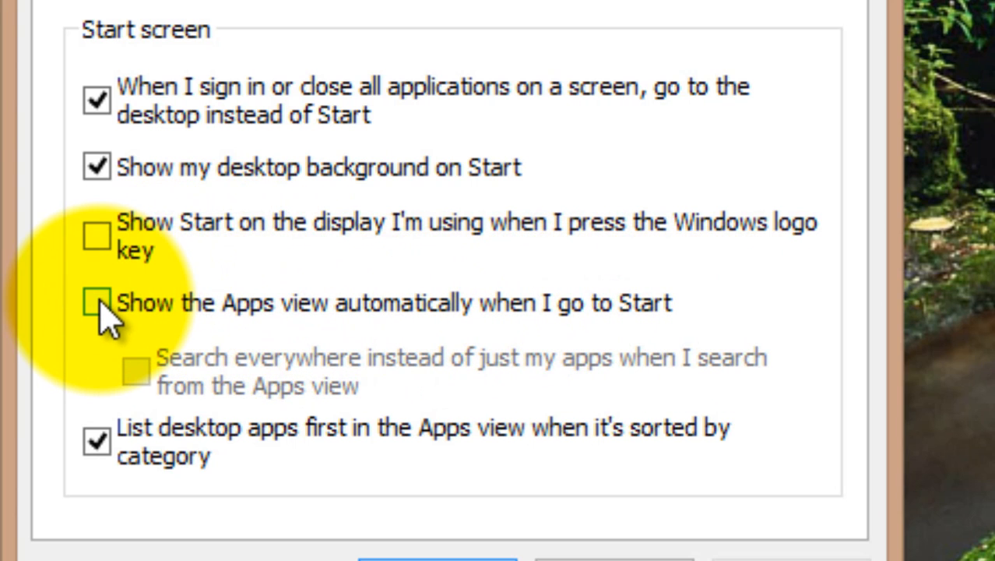
click(97, 302)
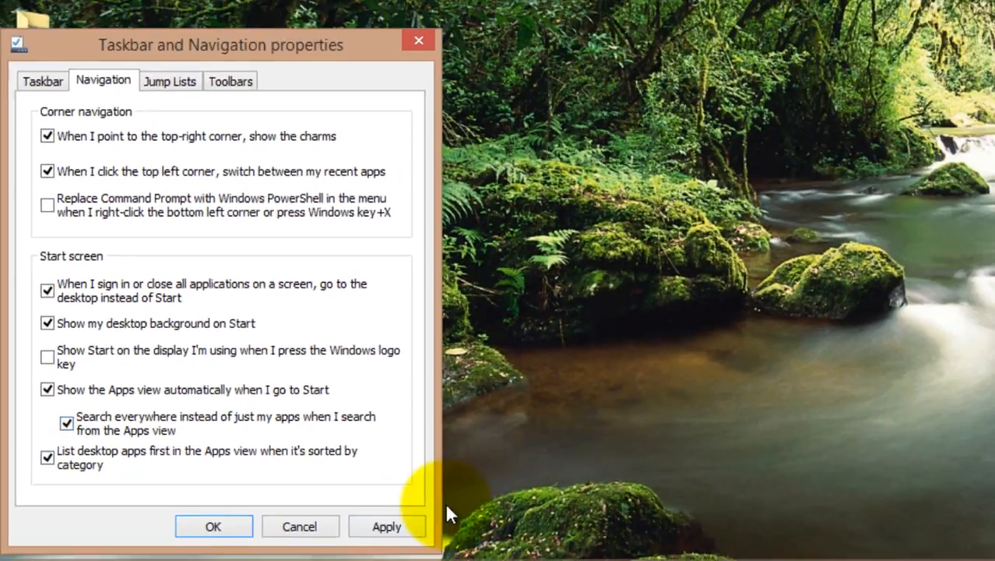
click(212, 527)
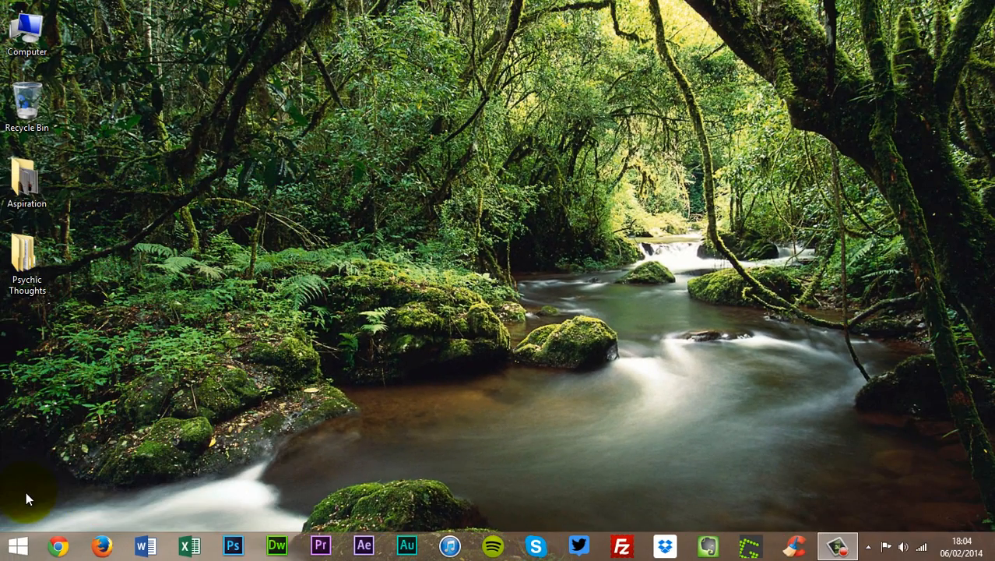
- Verify Start opens straight into the Apps view, then return to the Start tiles
click(19, 545)
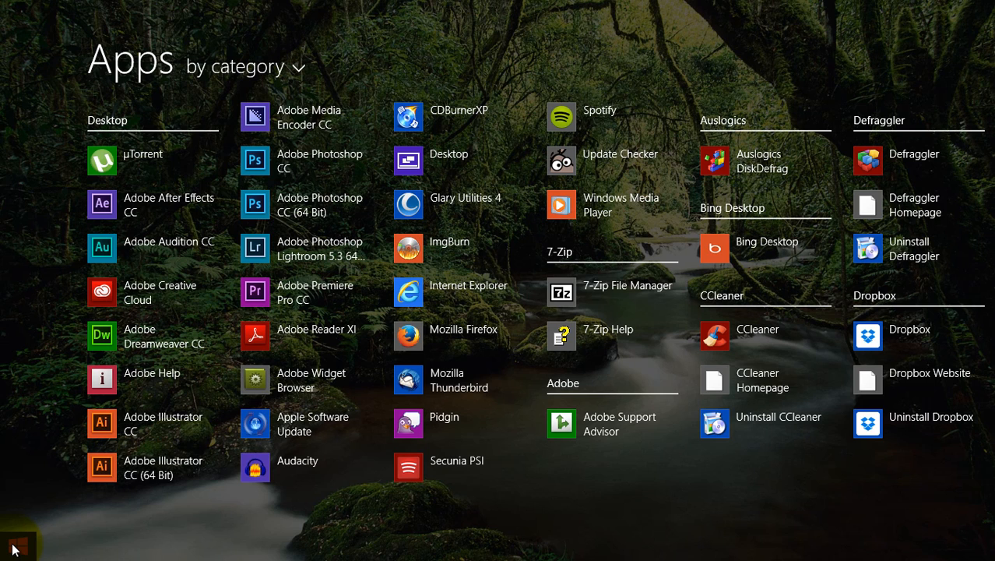
mouse_move(27, 476)
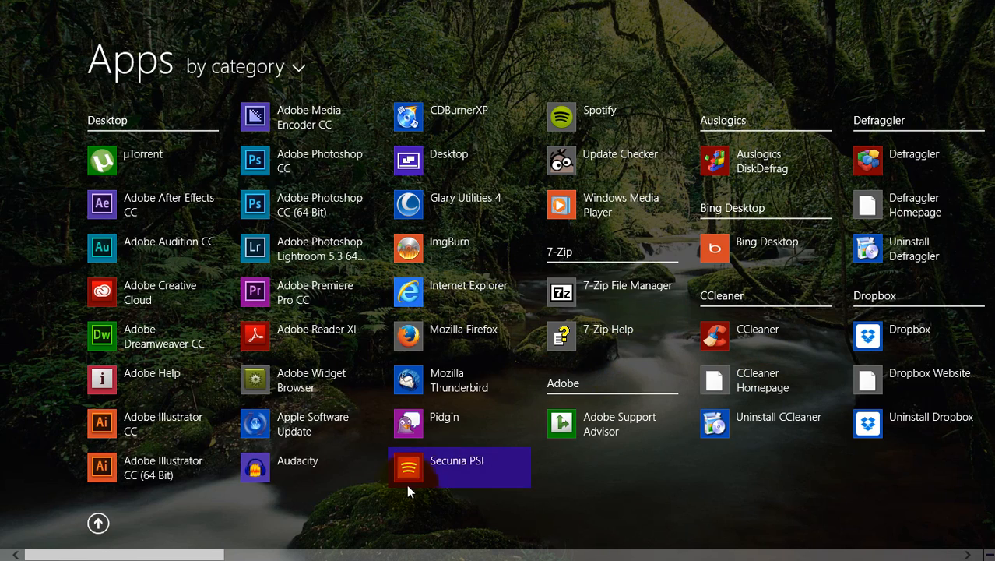
scroll(right, 3)
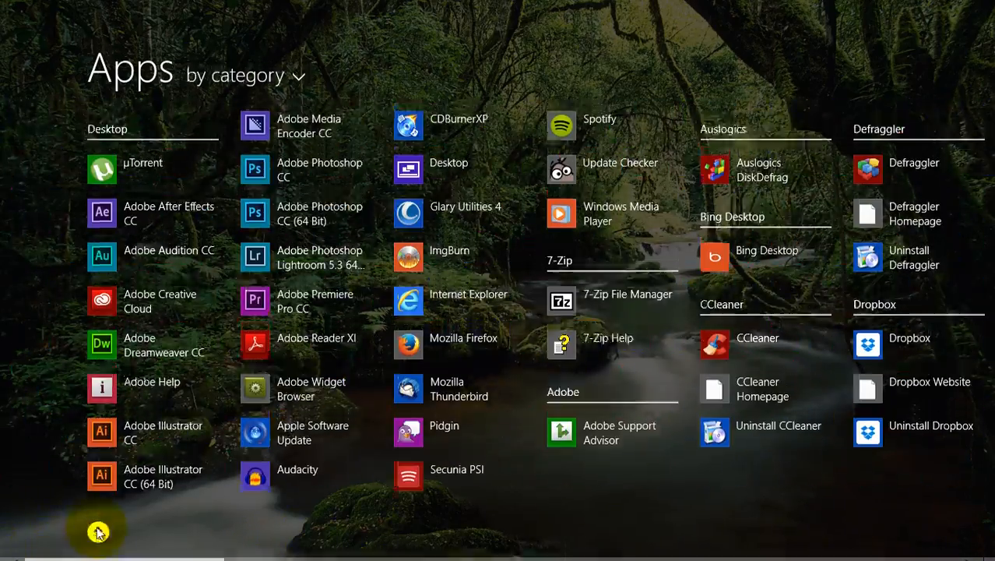
click(99, 532)
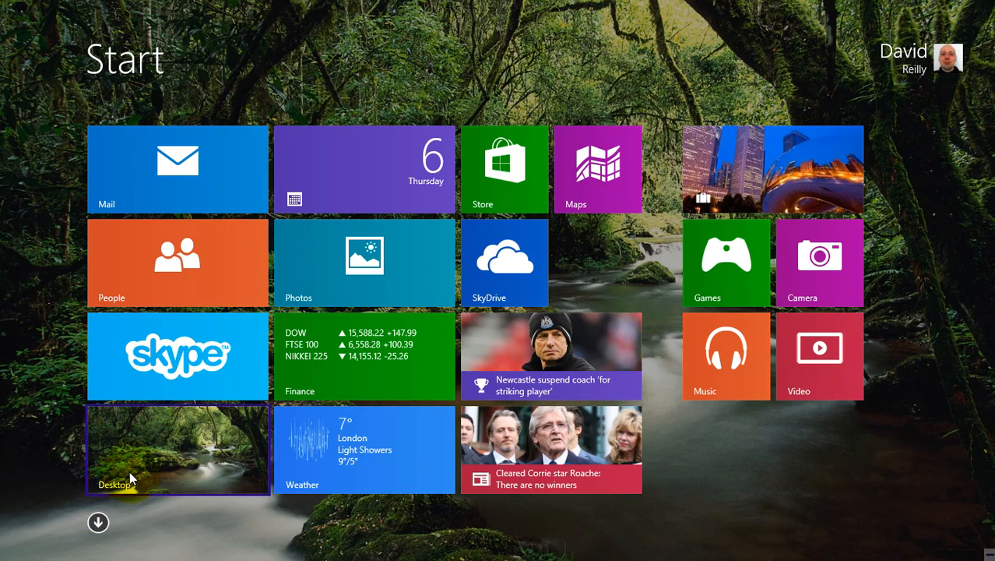
- Go back to the desktop and bring up the taskbar's shortcut menu
click(178, 448)
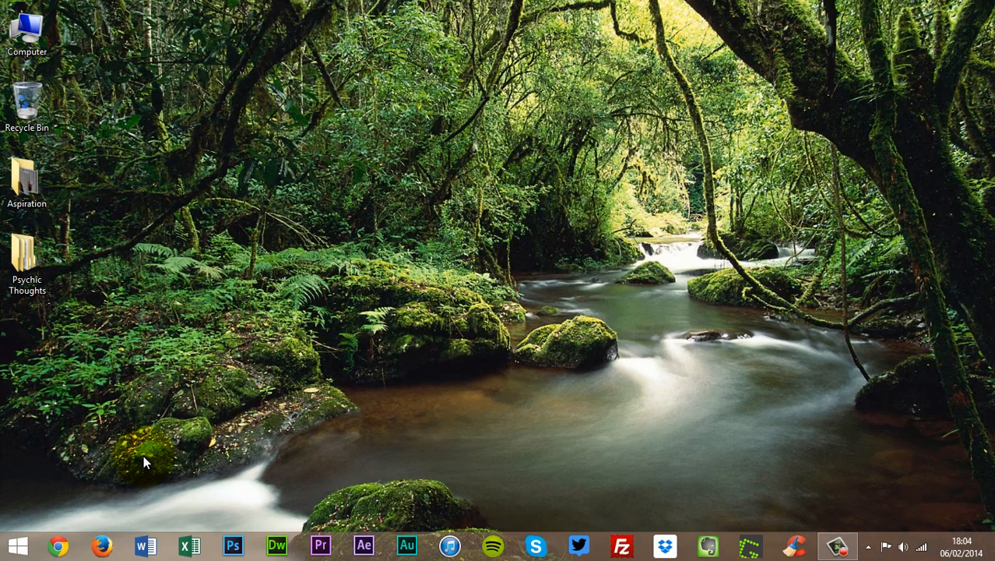
mouse_move(165, 372)
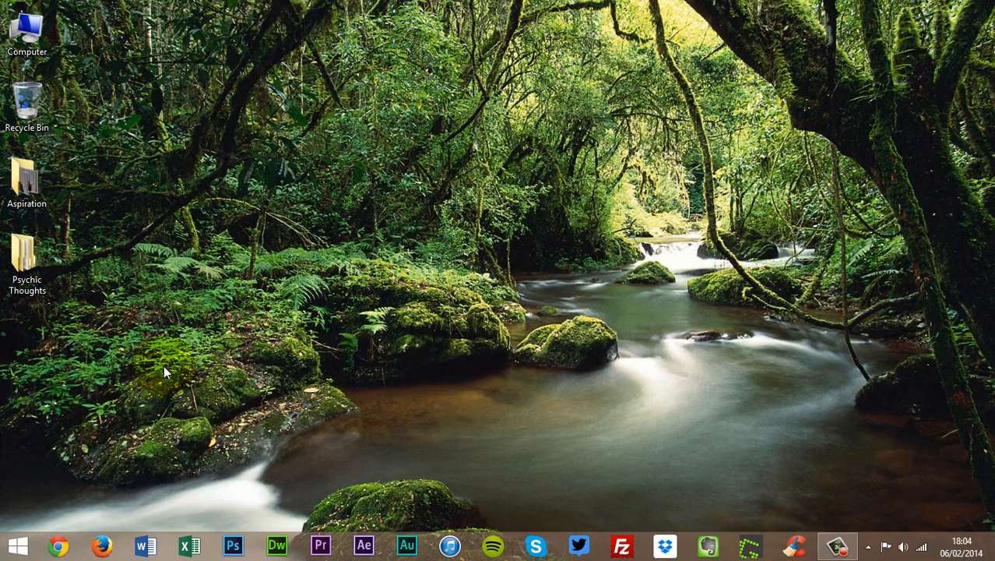
click(18, 545)
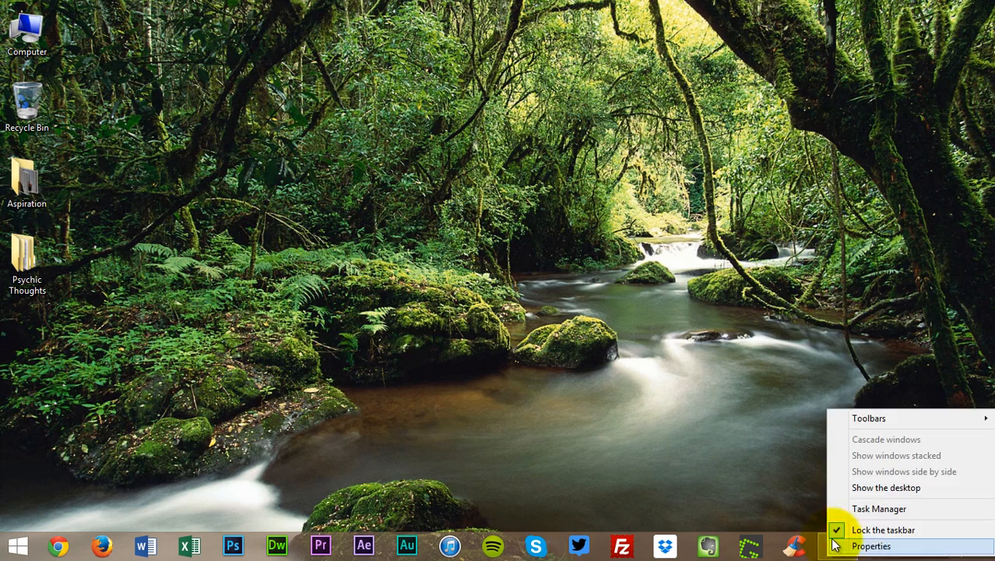
- Turn off the automatic Apps view on Start, then reopen properties to verify and close them
click(871, 545)
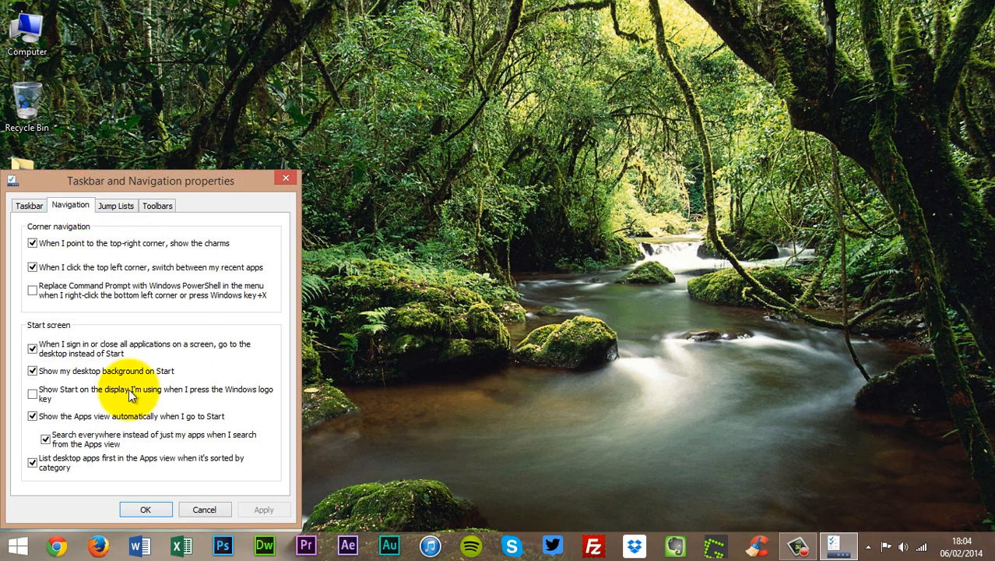
click(33, 415)
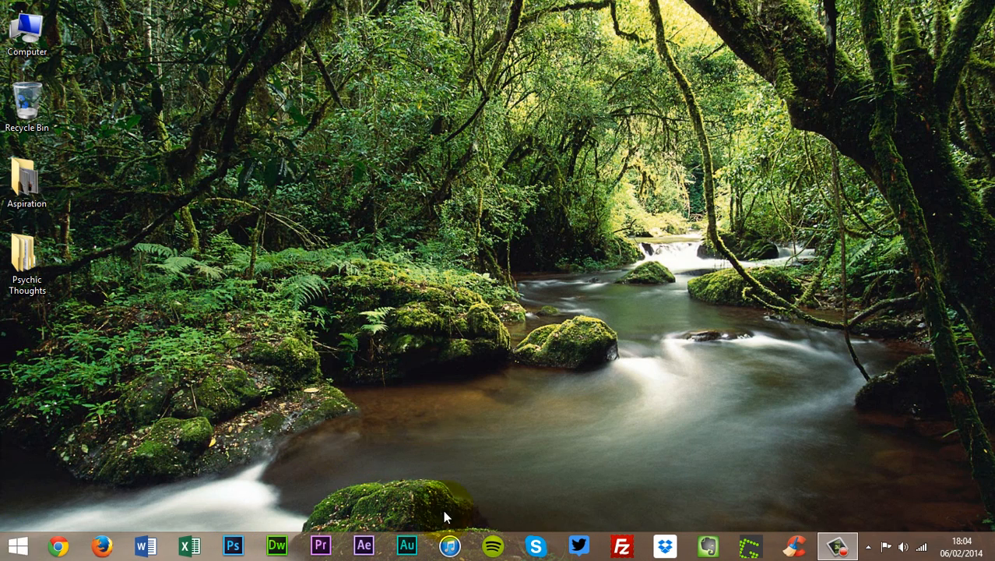
mouse_move(632, 535)
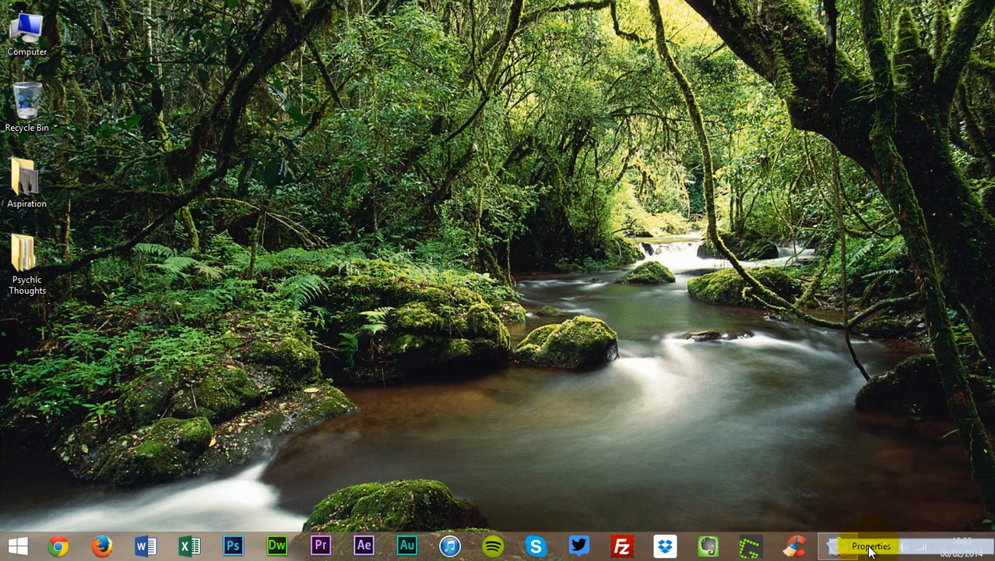
click(870, 545)
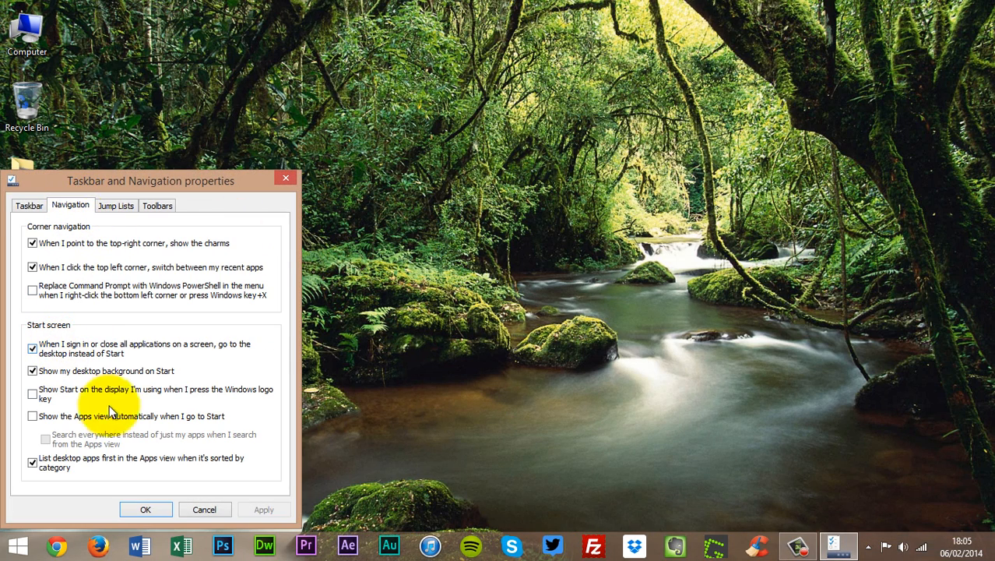
click(146, 507)
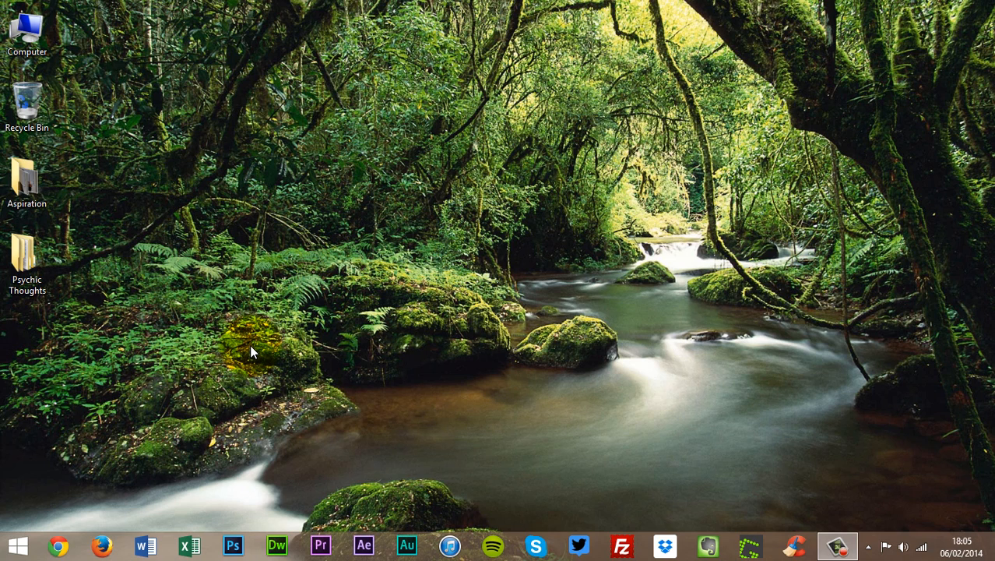
mouse_move(258, 240)
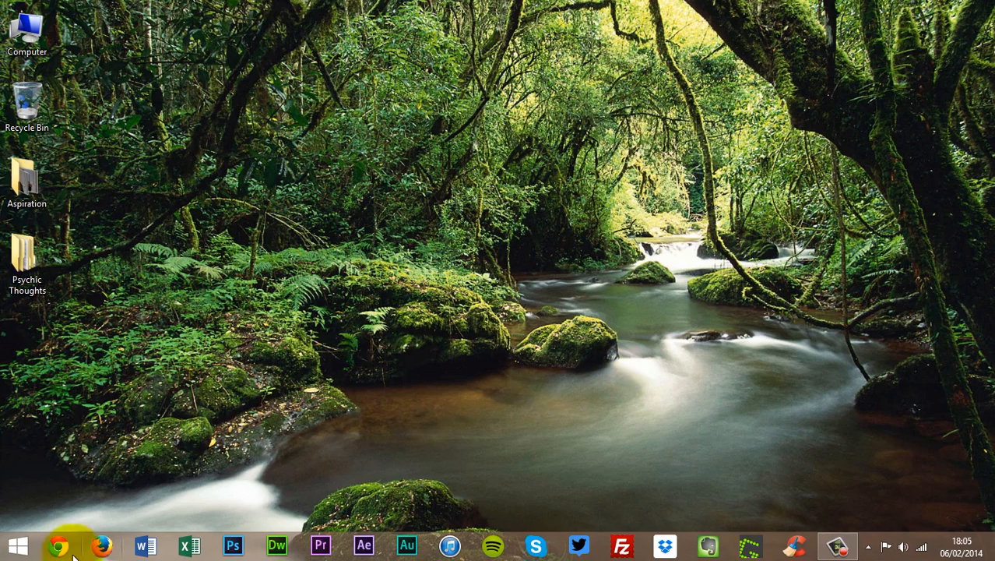
click(14, 545)
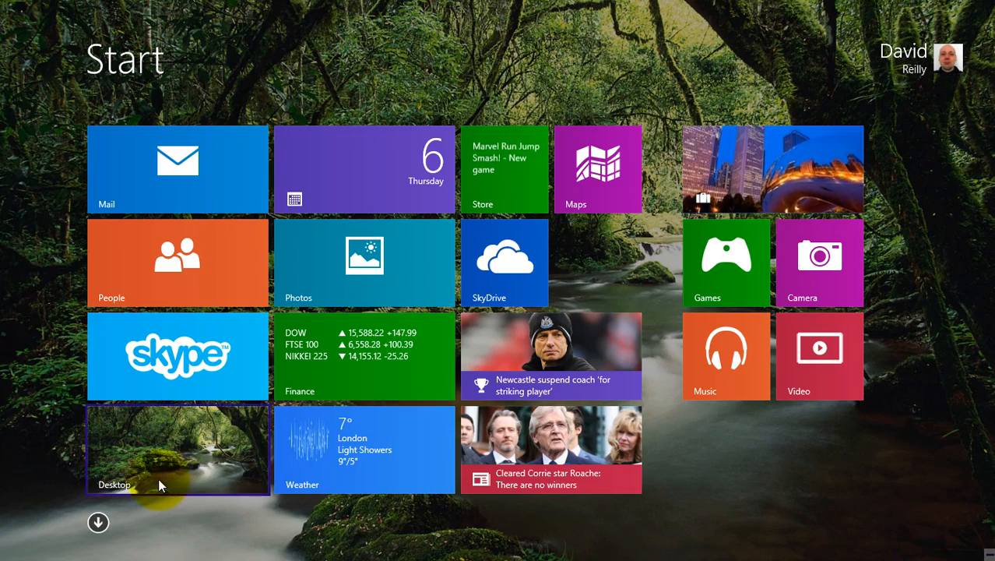
click(177, 450)
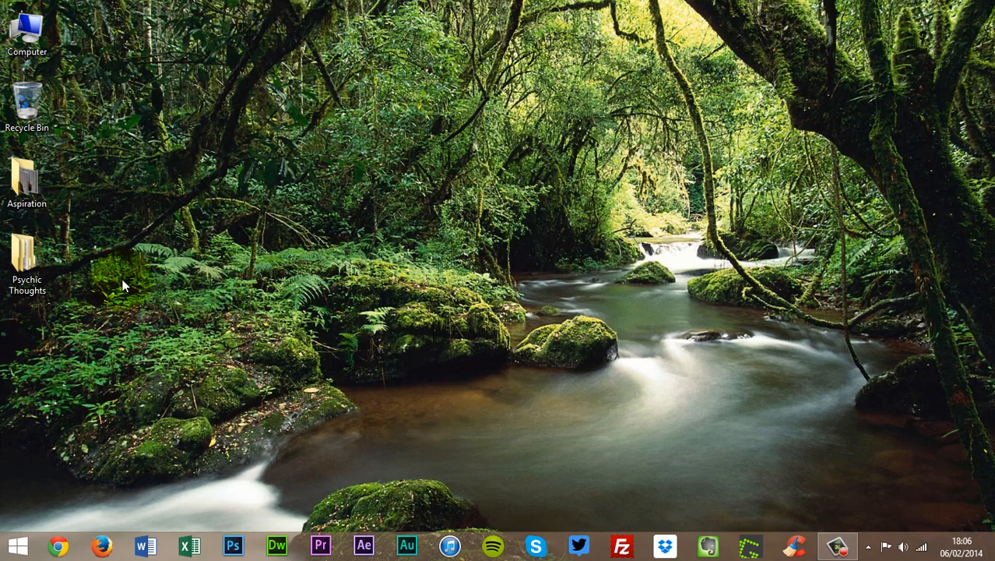